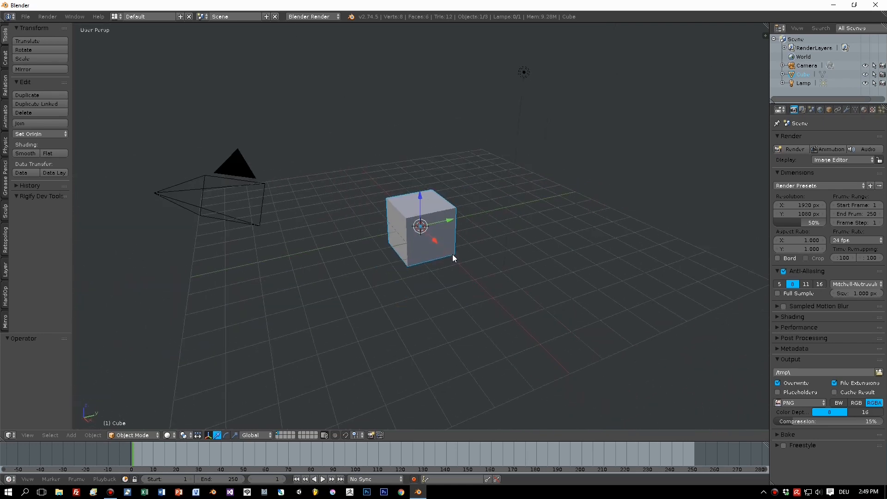
mouse_move(435, 243)
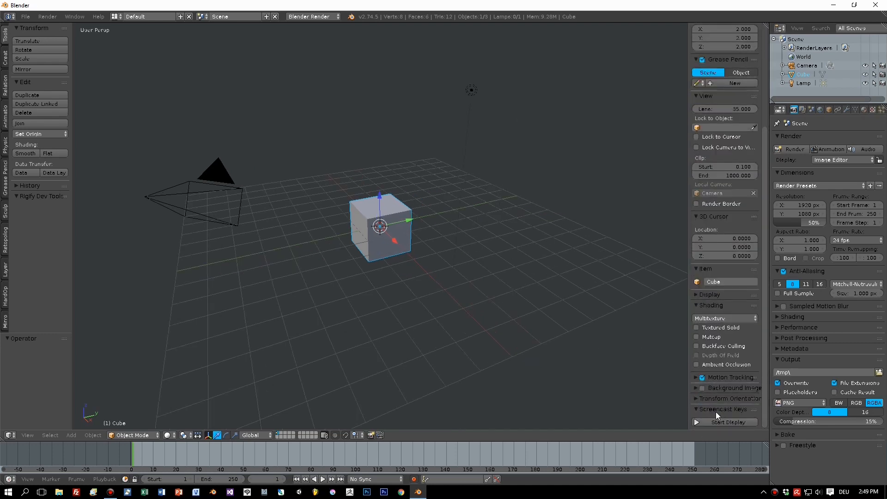
Step: Flatten the default cube along Z into a thin square slab and enter Edit Mode
key("n")
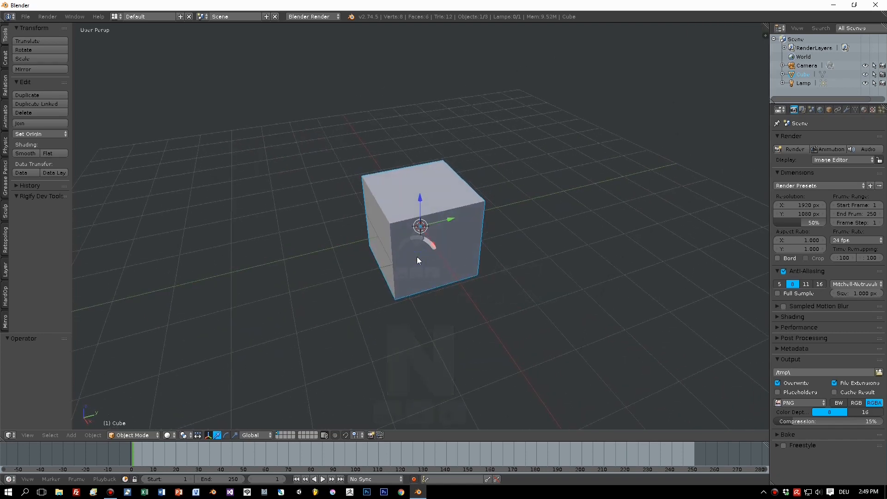
key("s")
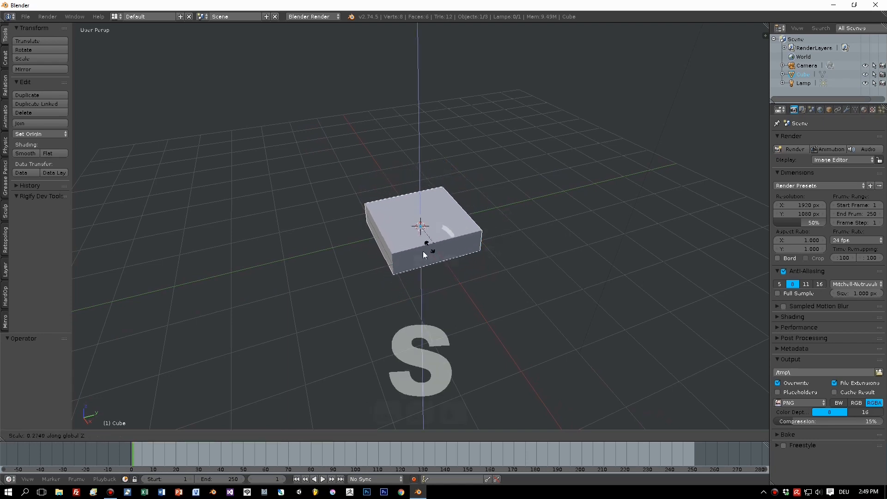
mouse_move(435, 223)
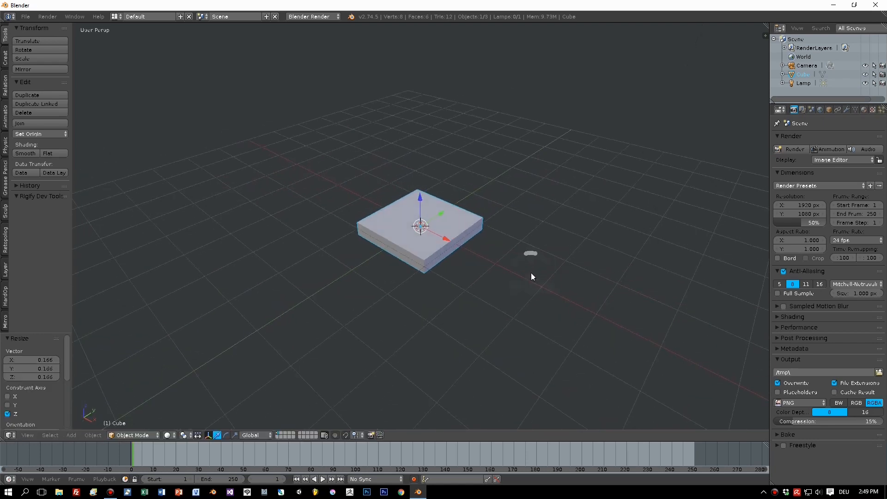
key("Tab")
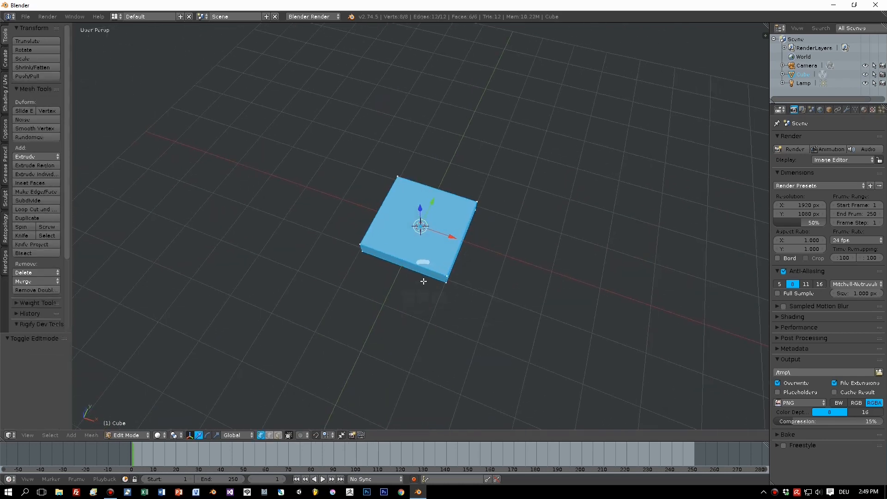
Step: Add border edge loops in both directions and extrude the four corner faces down as legs
key("ctrl+r")
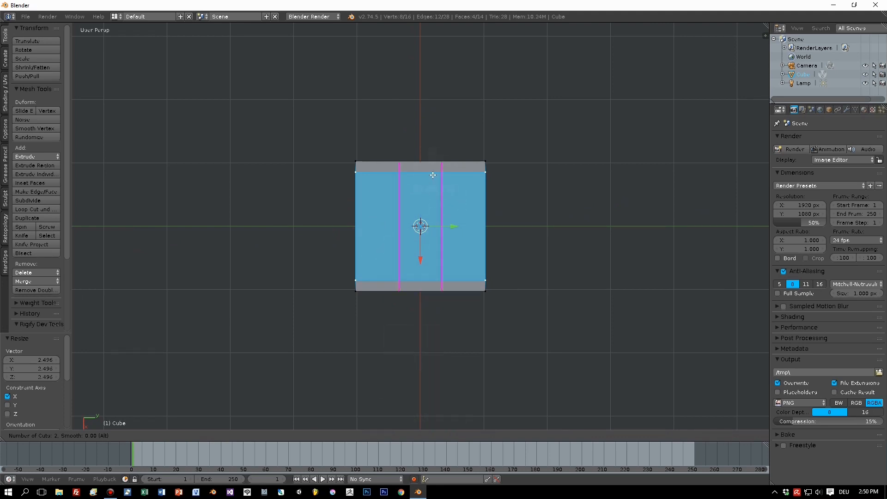
left_click(432, 174)
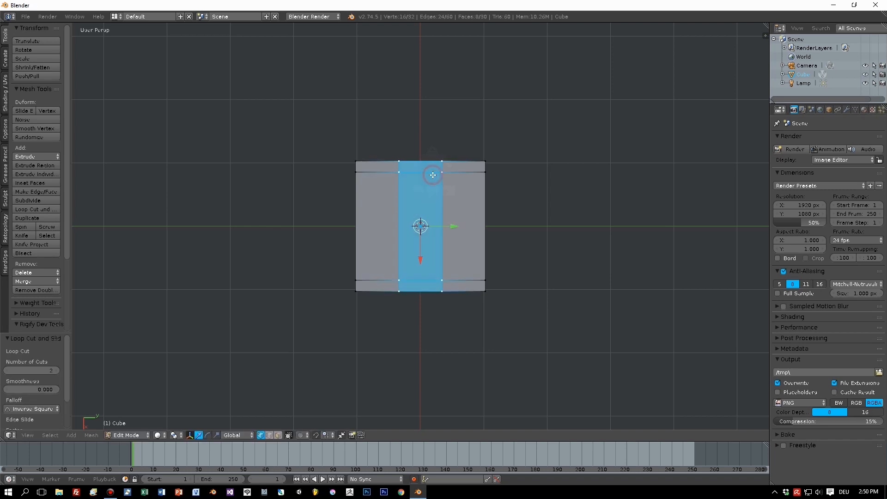
key("s")
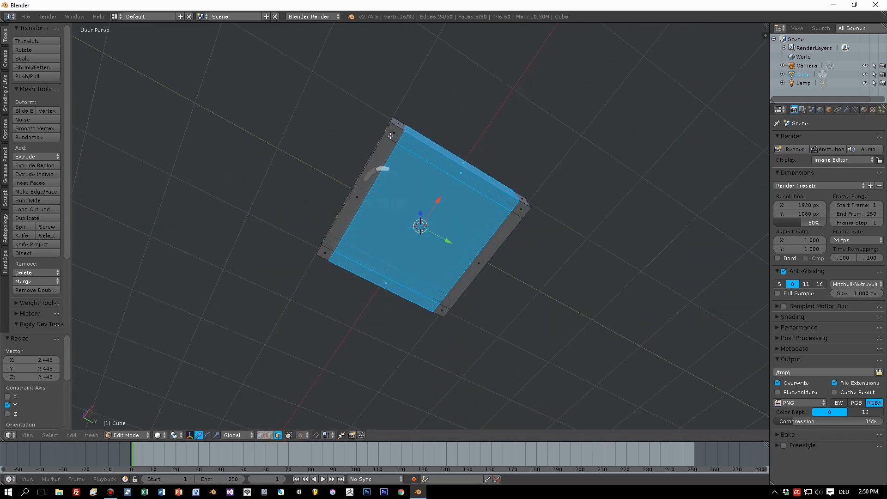
left_click(395, 136)
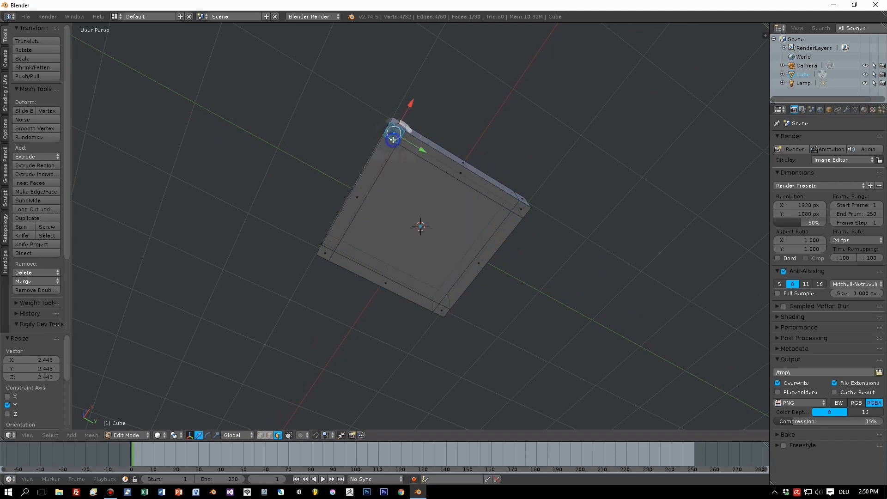
left_click(288, 435)
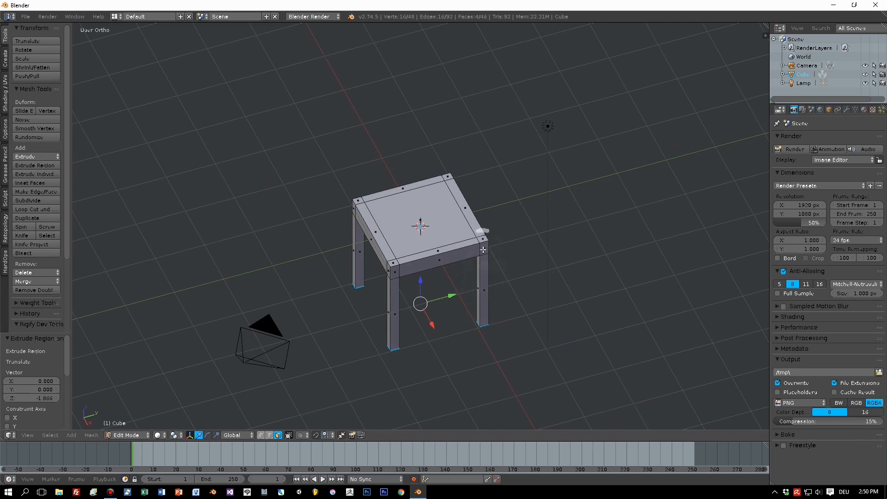
Step: Extrude the two back corner faces up into a backrest, then reposition the camera and render
left_click(482, 238)
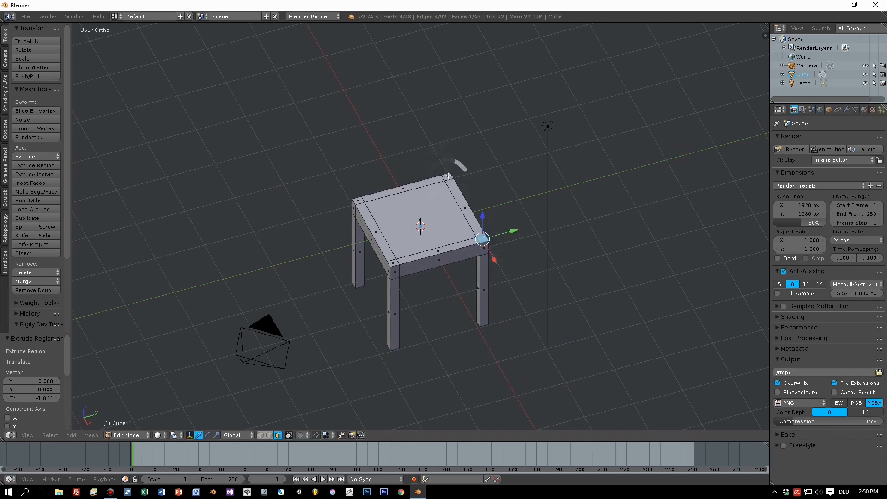
left_click(418, 218)
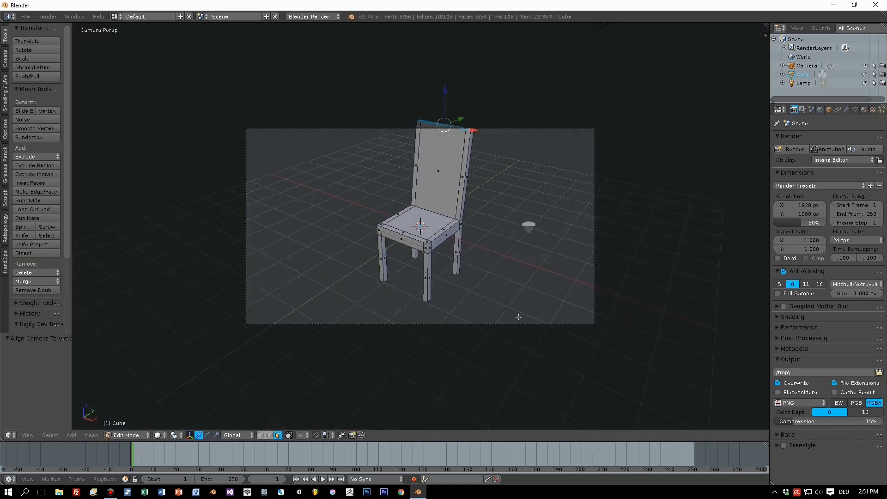
key("Tab")
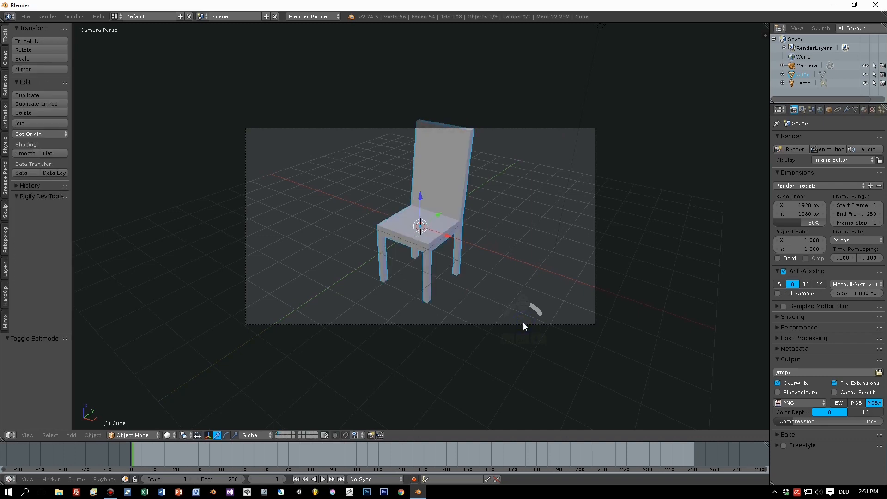
key("g")
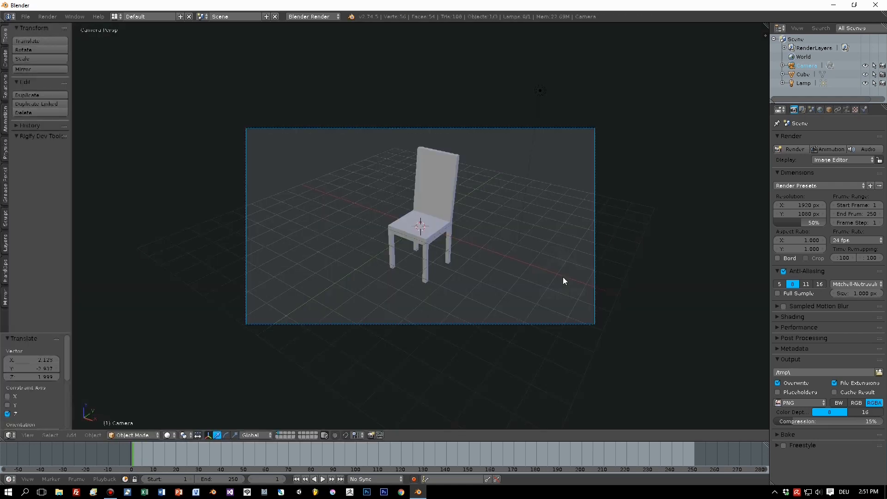
key("F12")
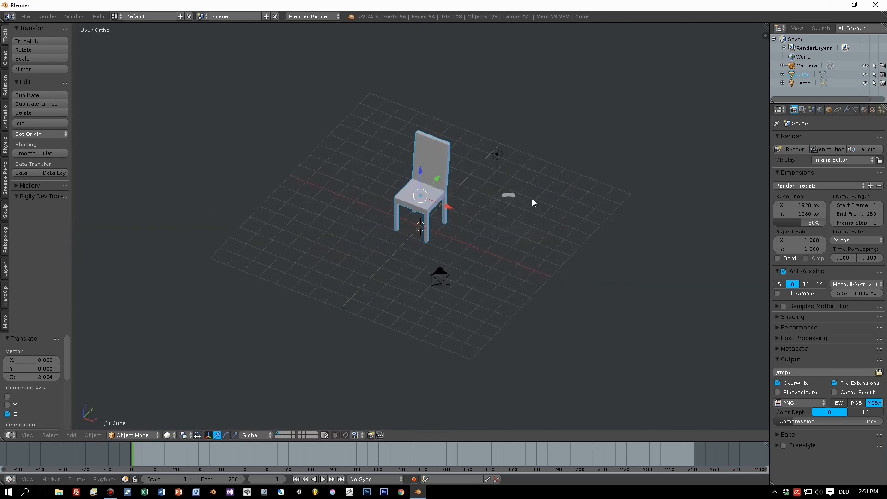
mouse_move(2, 105)
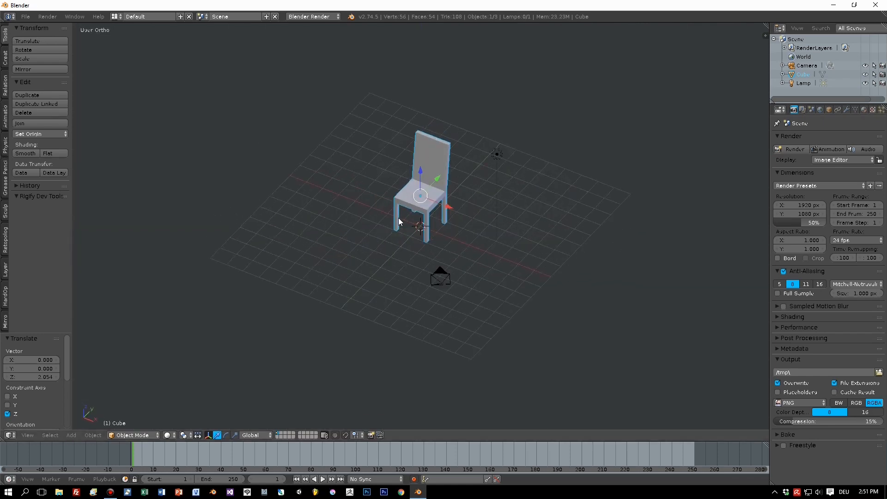
Step: Delete the chair and add a fresh cube at the scene centre
key("x")
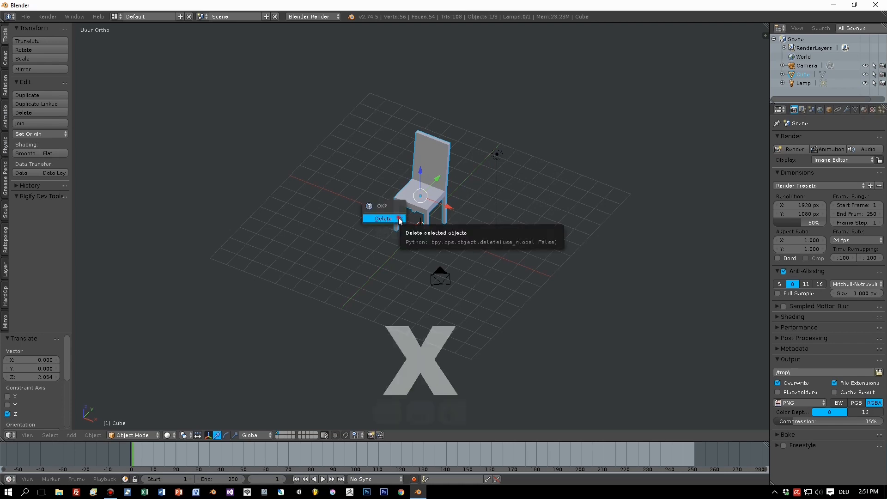
left_click(383, 218)
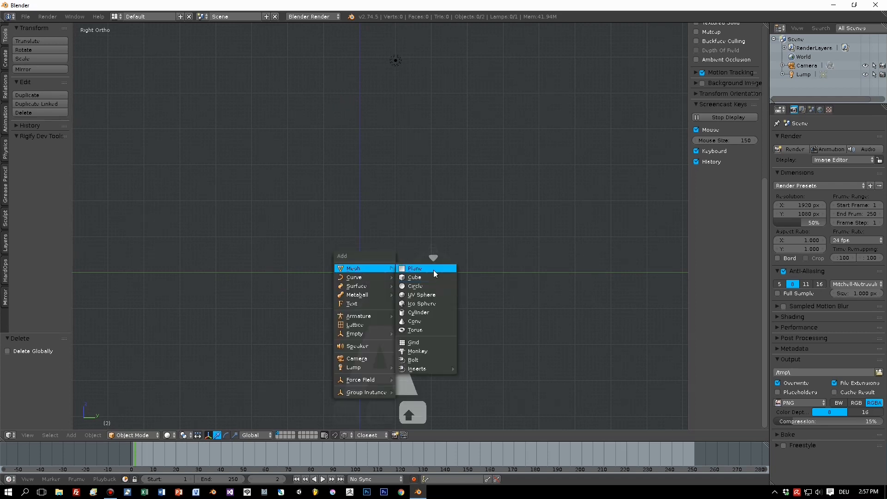
left_click(414, 277)
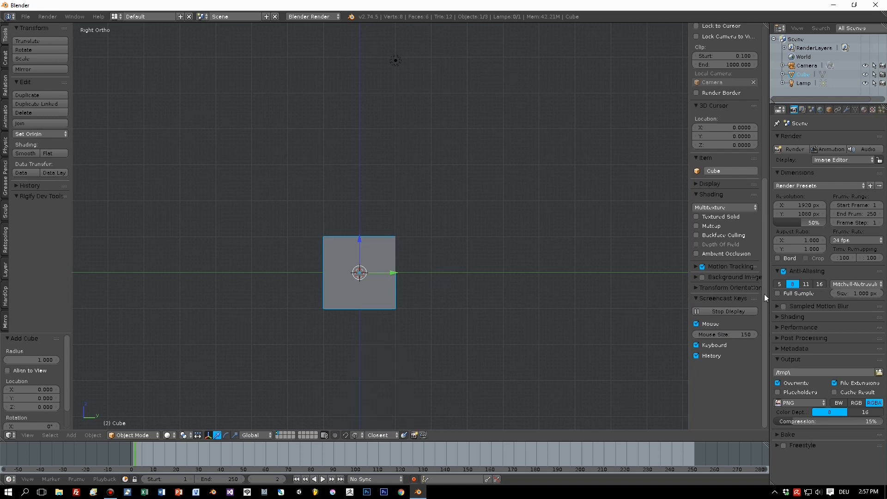
Step: Scale the new cube's mesh down in Edit Mode, return to Object Mode and deselect all
key("Tab")
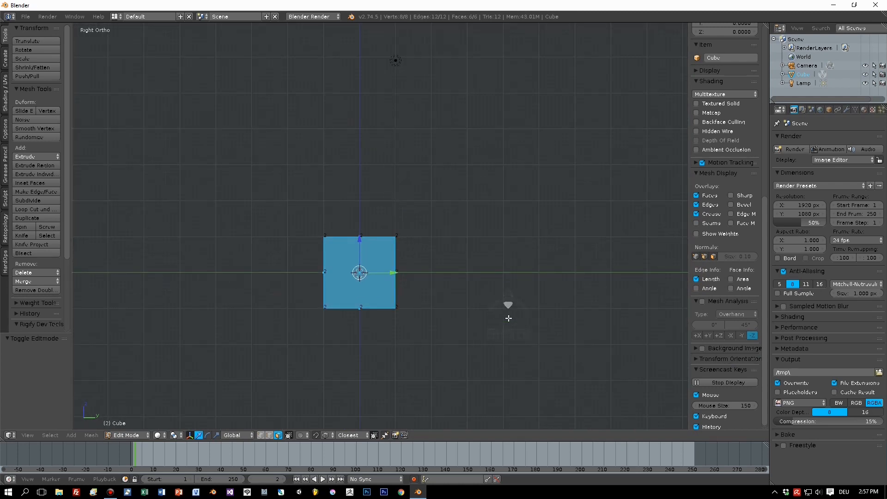
key("s")
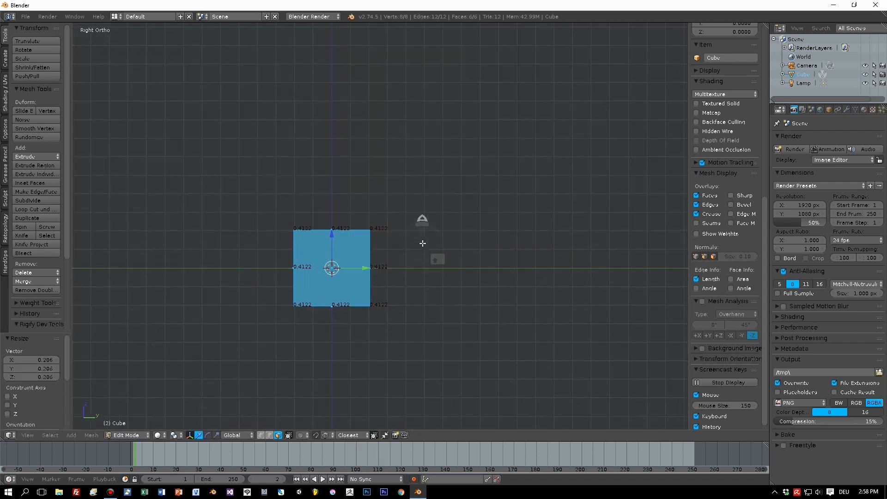
key("s")
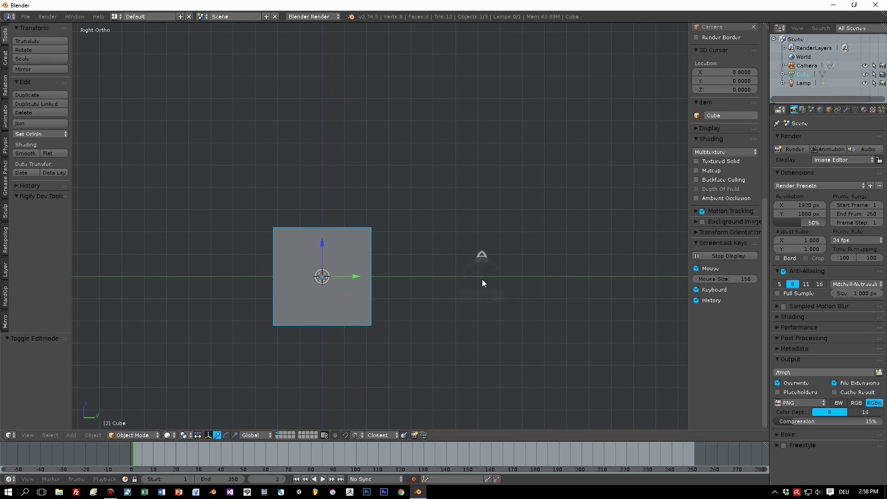
key("s")
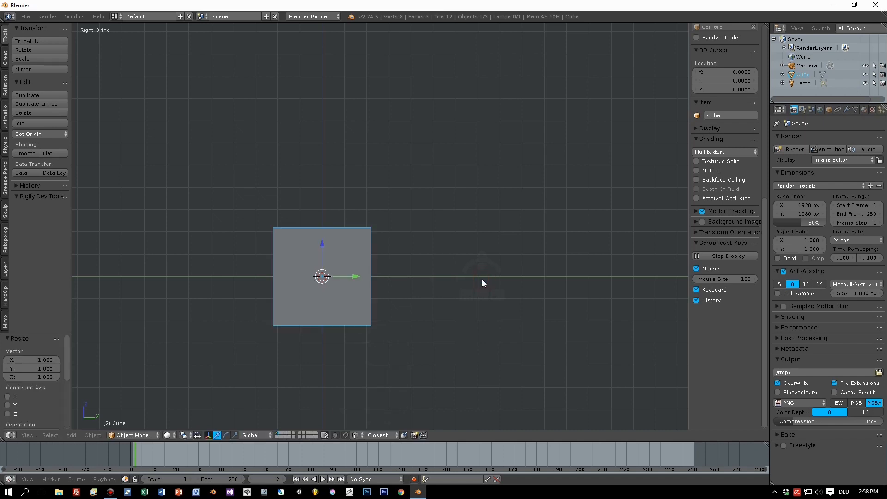
key("a")
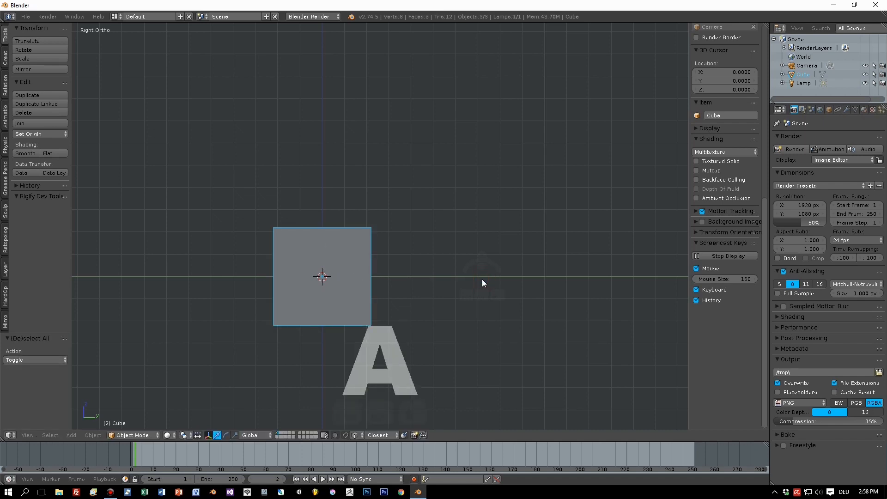
Step: Stretch the cube along Z into a tall thin post standing on the ground line
key("Tab")
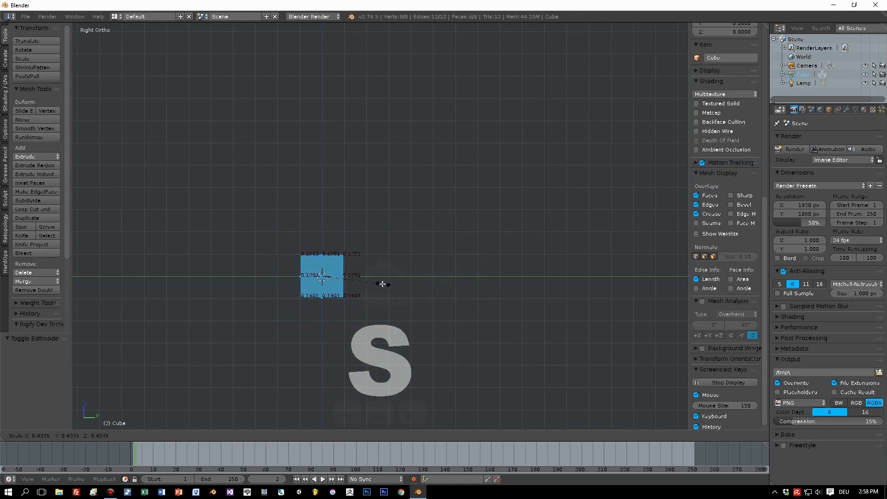
mouse_move(360, 285)
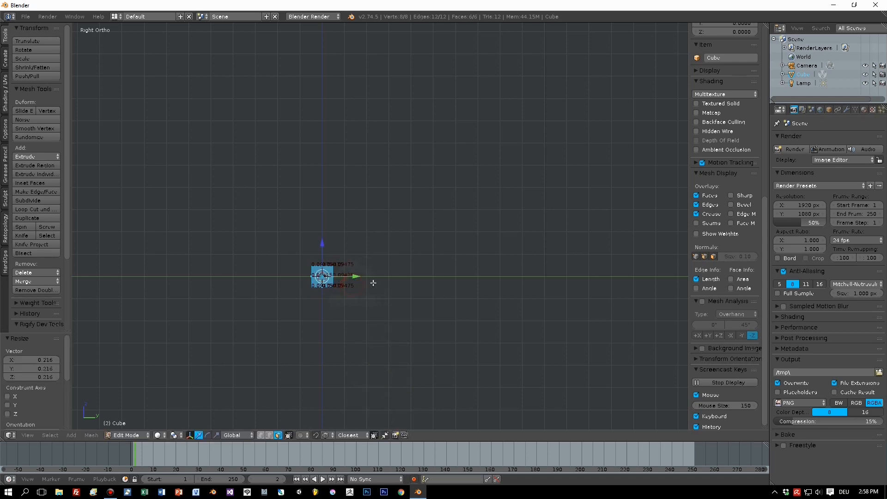
key("s")
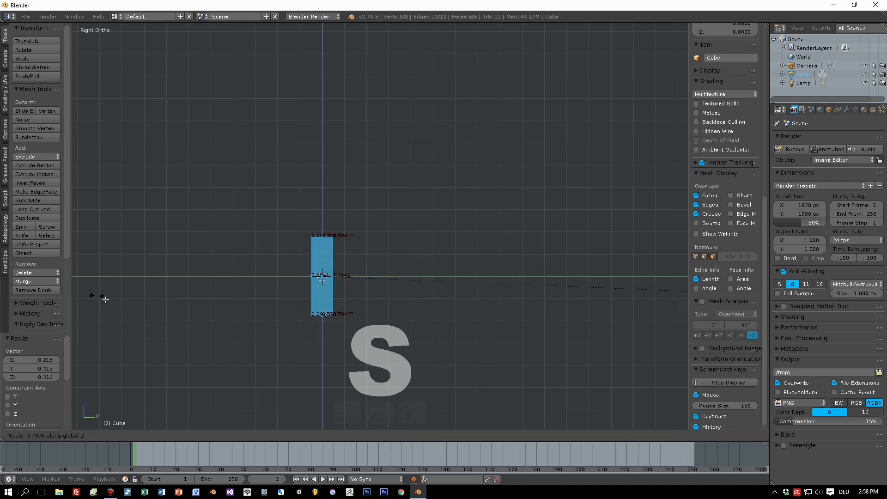
mouse_move(301, 298)
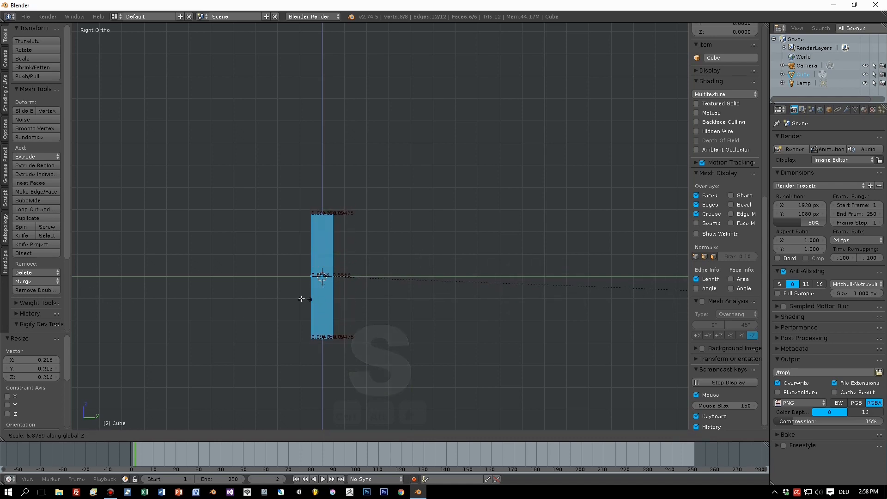
mouse_move(220, 294)
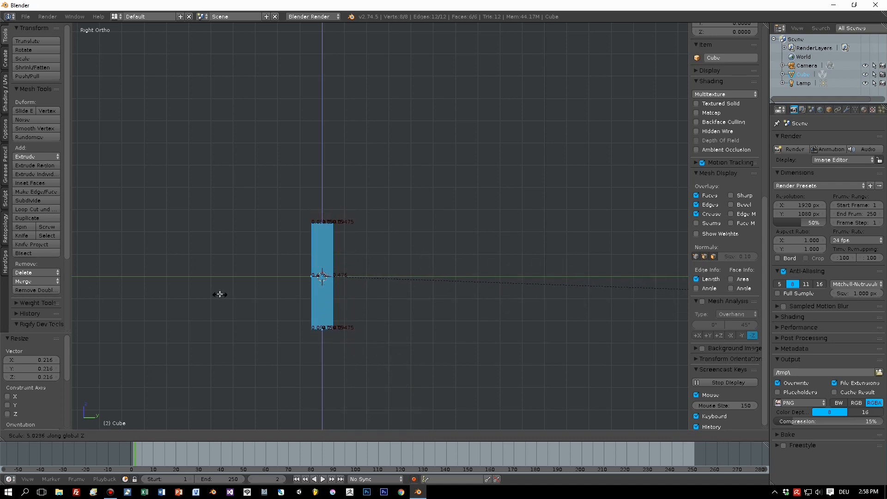
mouse_move(220, 294)
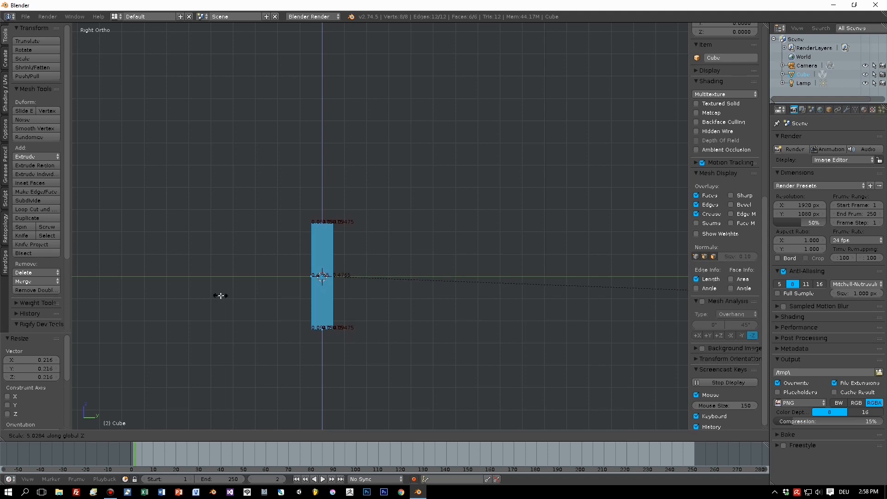
key("Tab")
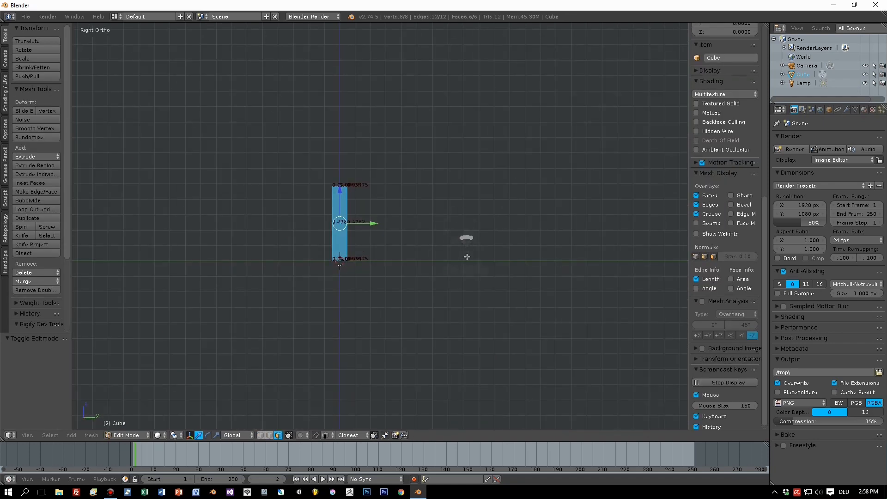
key("ctrl+a")
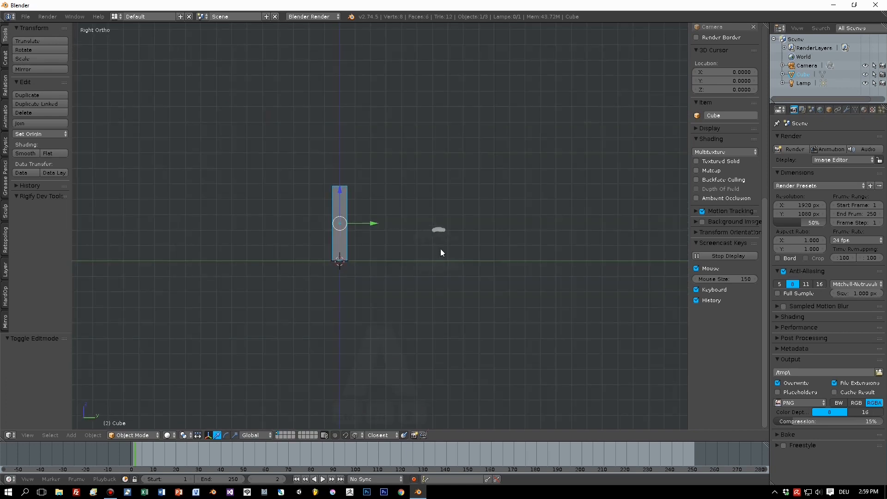
Step: Rename the post object to 'leg' and check it from a perspective angle
key("s")
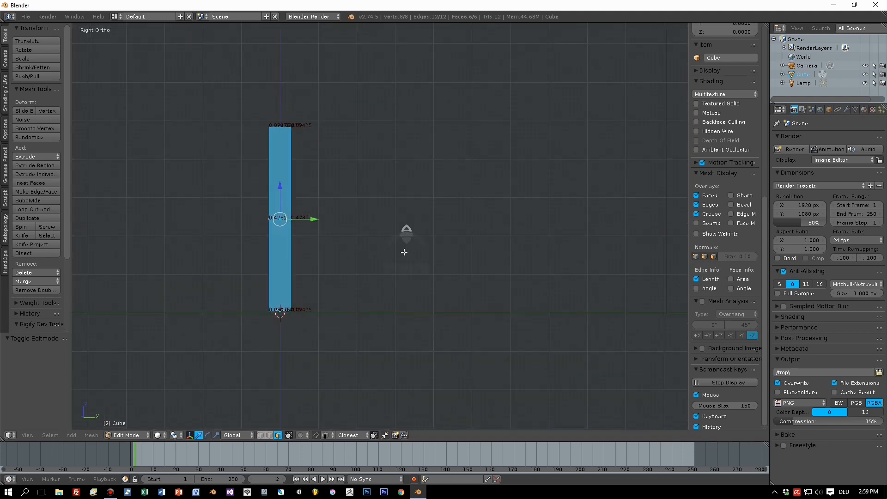
key("Tab")
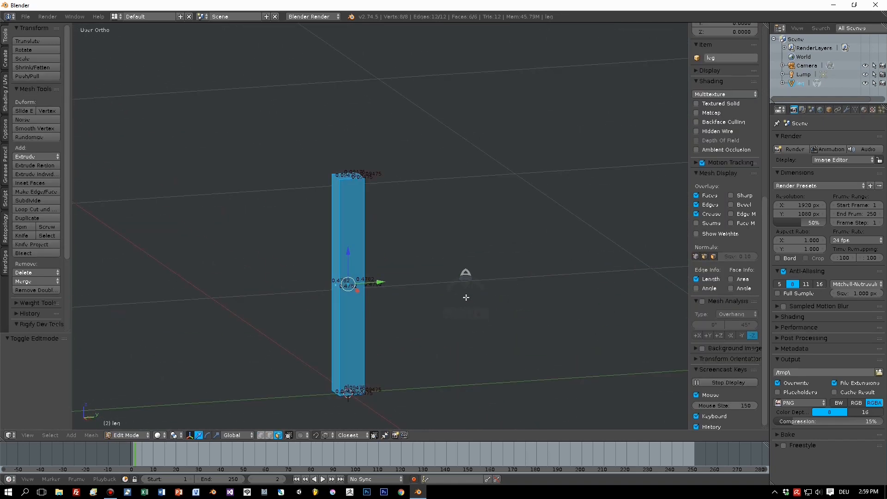
key("ctrl+b")
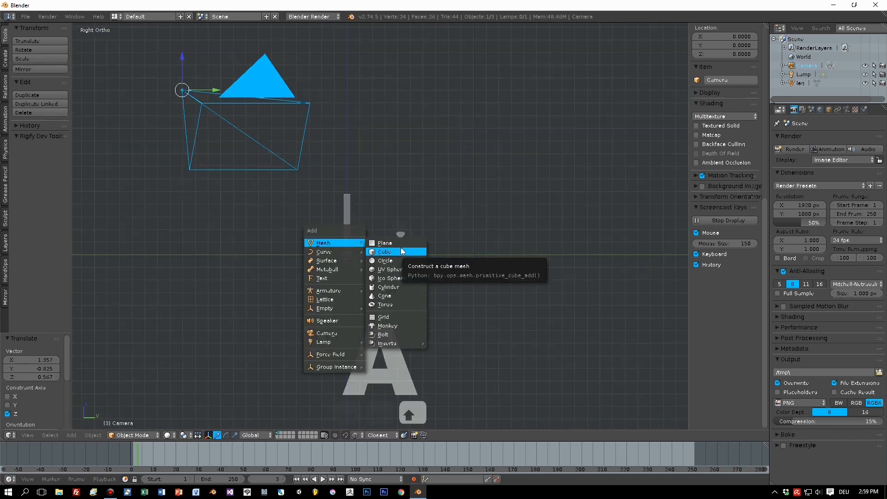
Step: Add a cube, flatten and widen it into a seat slab above the leg, and apply its scale
left_click(383, 251)
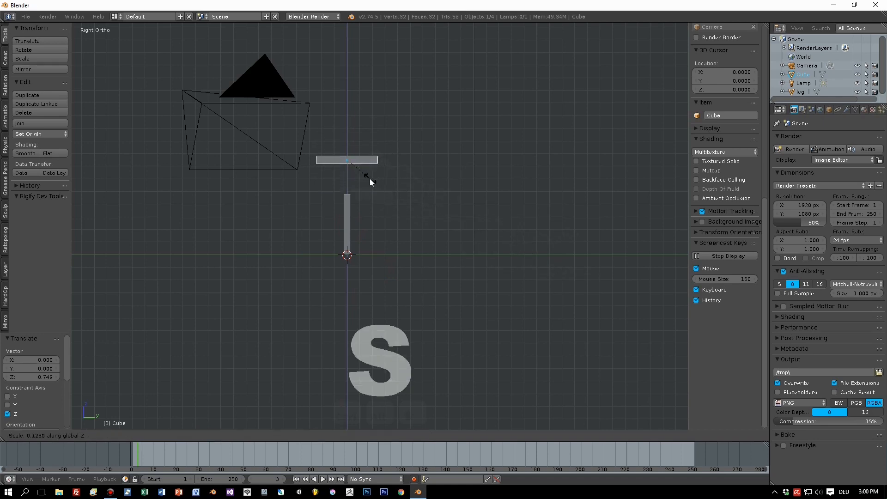
left_click(362, 178)
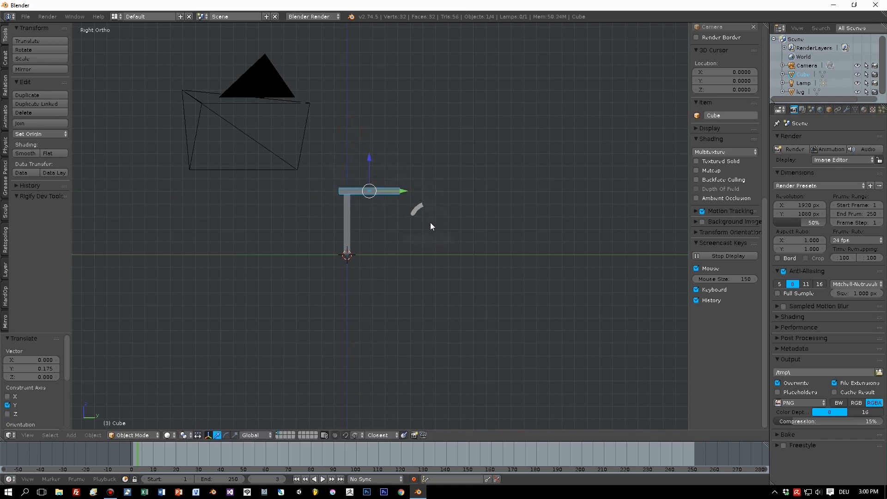
key("s")
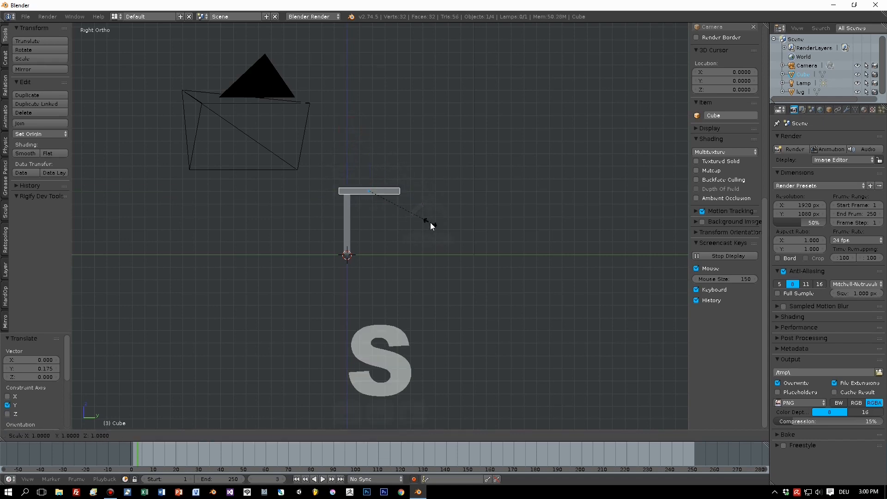
key("Tab")
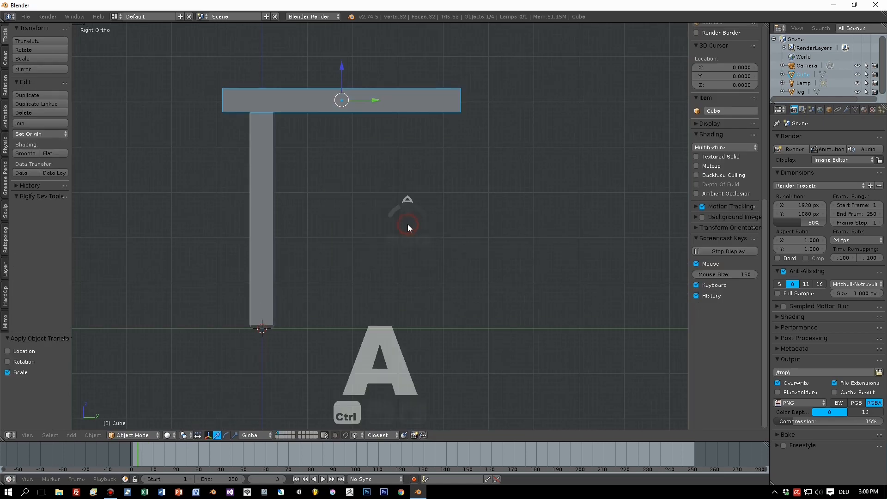
key("Tab")
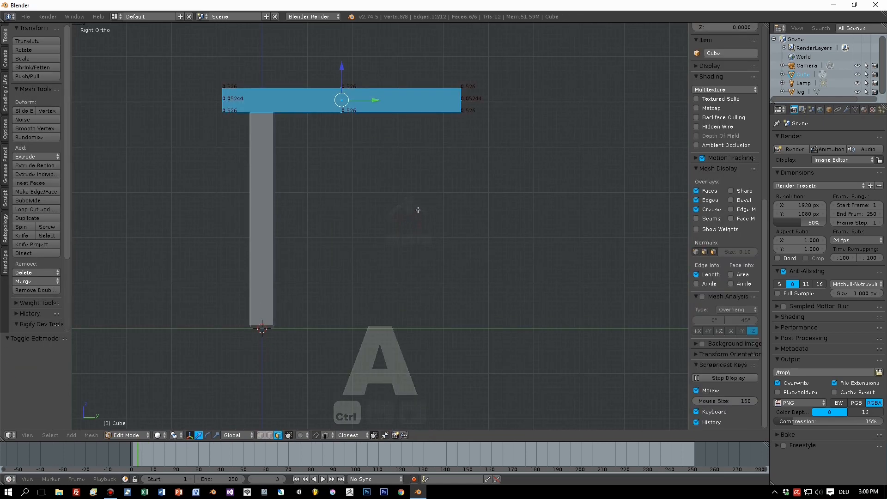
key("s")
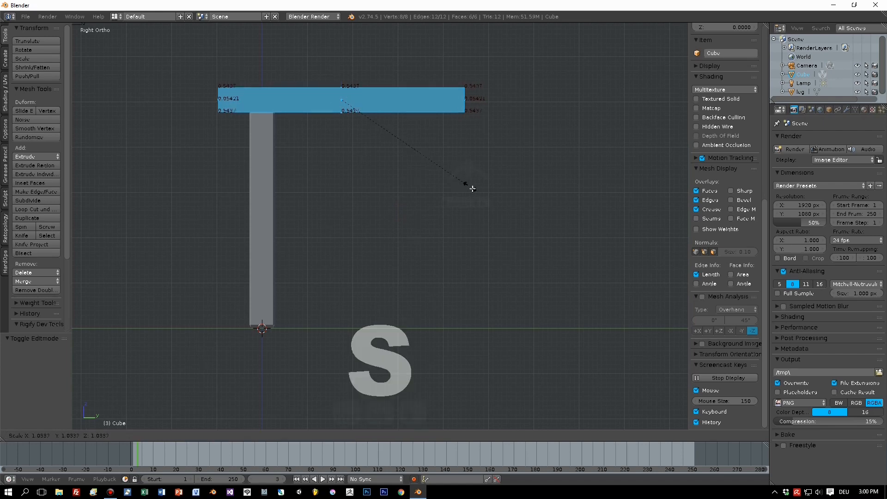
key("Tab")
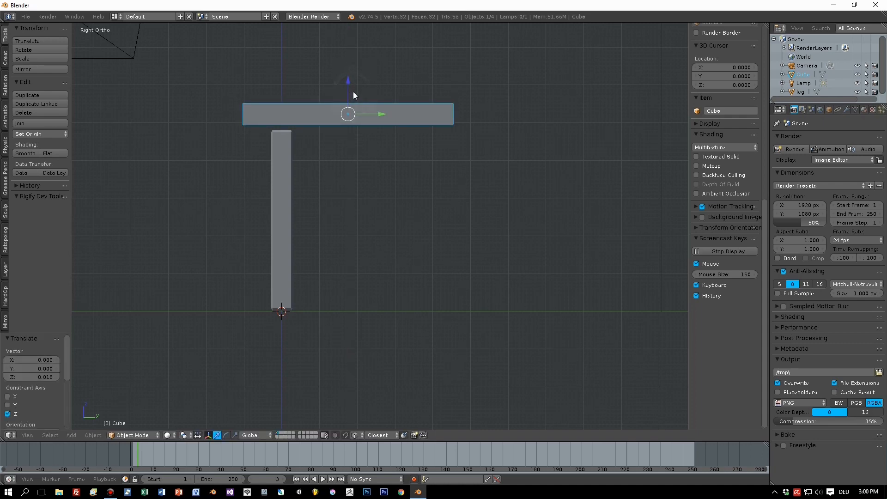
Step: Snap the leg under the seat corner and duplicate it along Y then X into four legs
left_click(356, 435)
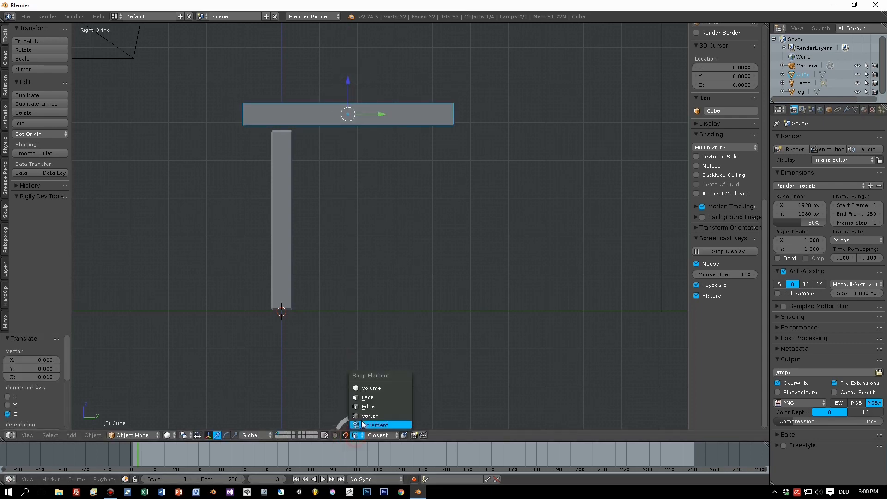
left_click(376, 425)
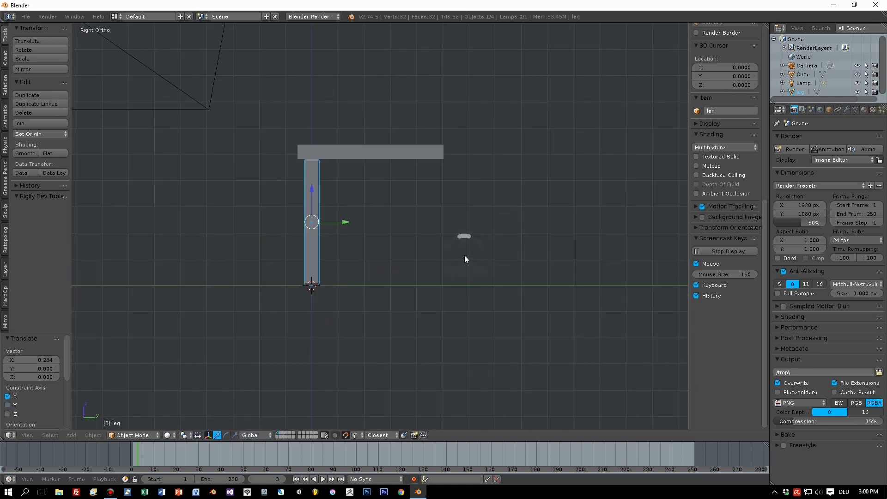
key("d")
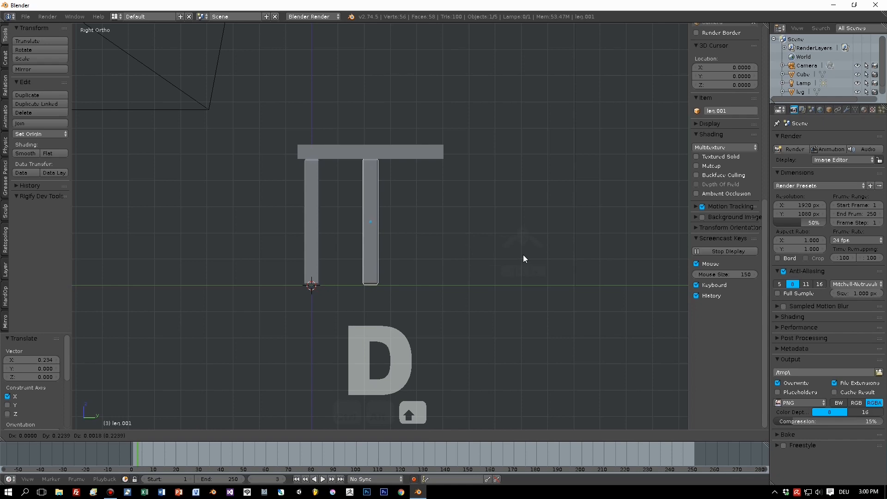
mouse_move(625, 255)
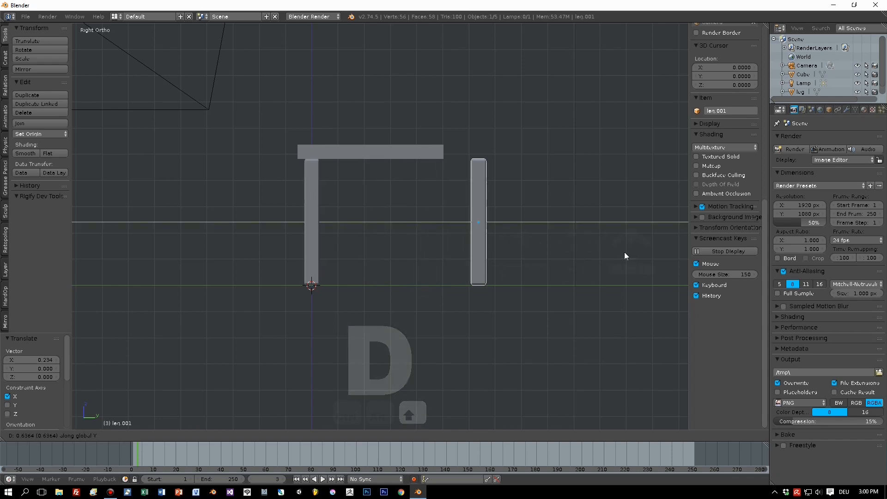
left_click(583, 248)
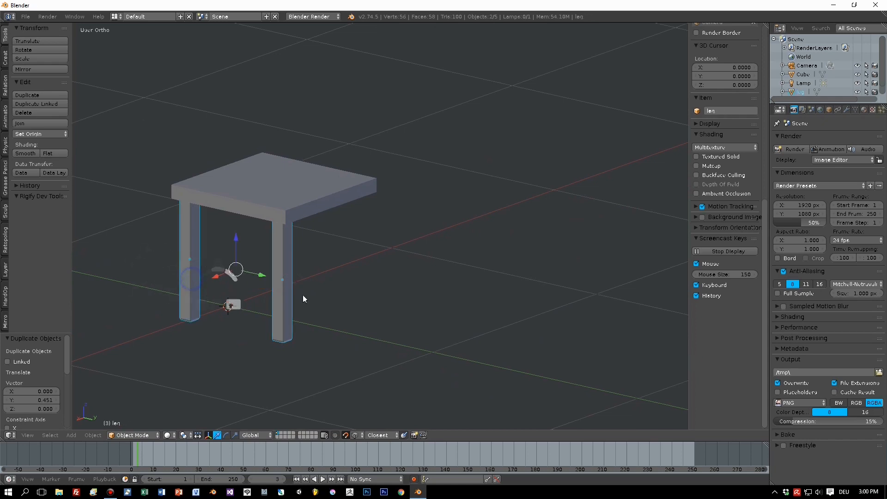
key("d")
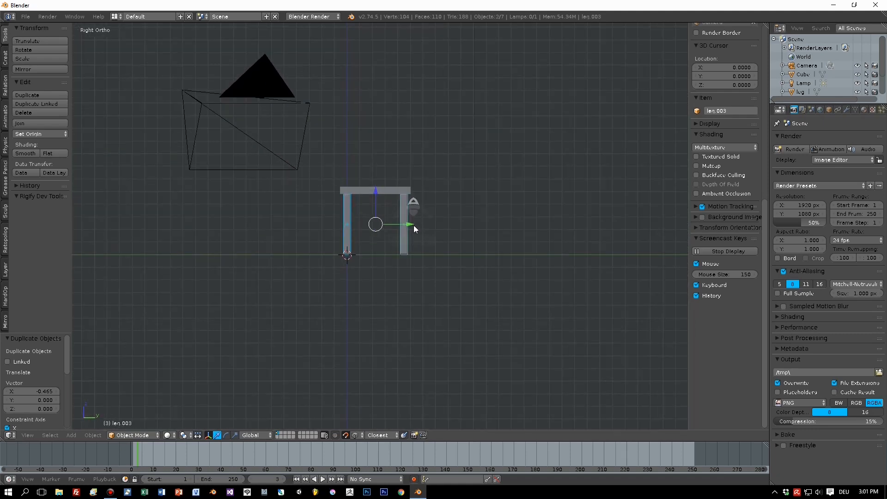
Step: Duplicate a leg above the seat's back end as a backrest post with several crosswise loop cuts
key("d")
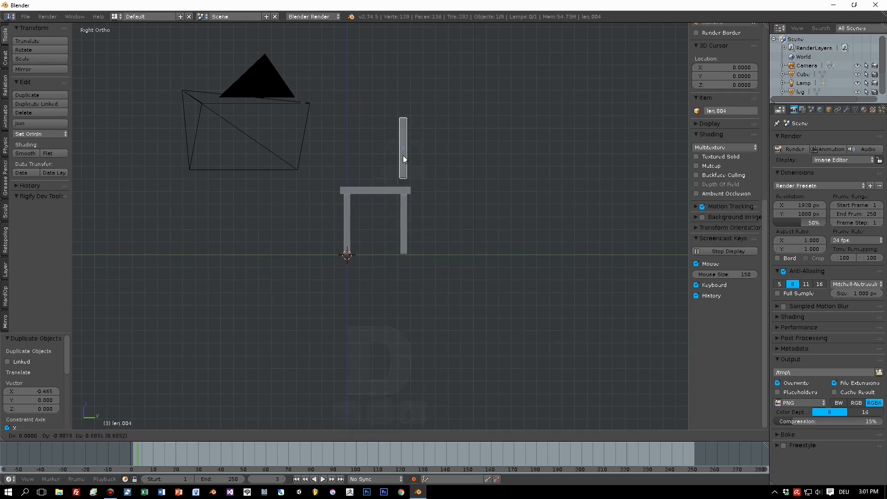
left_click(403, 147)
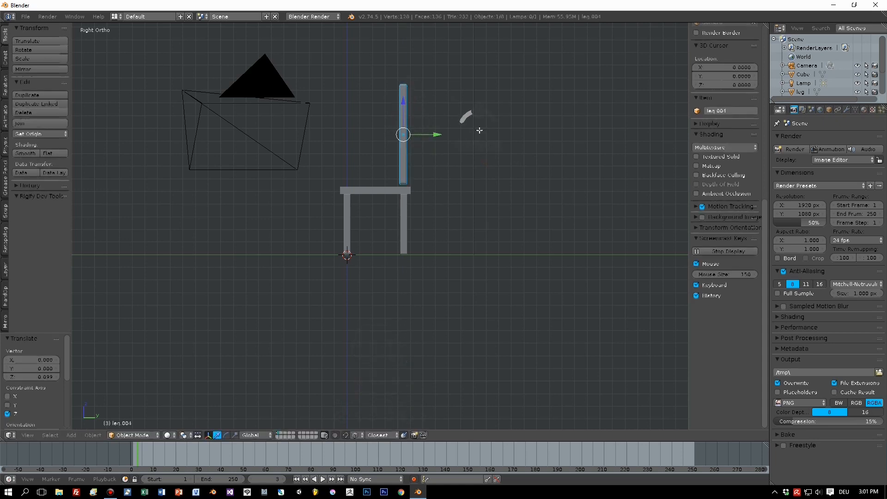
key("ctrl+r")
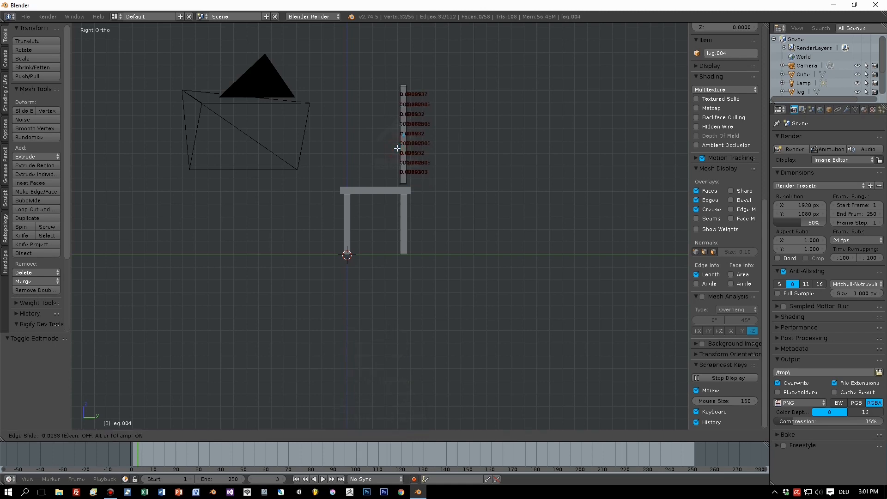
Step: Tilt and shift the post's upper sections backward into a gentle curve, then finish the edit
key("Tab")
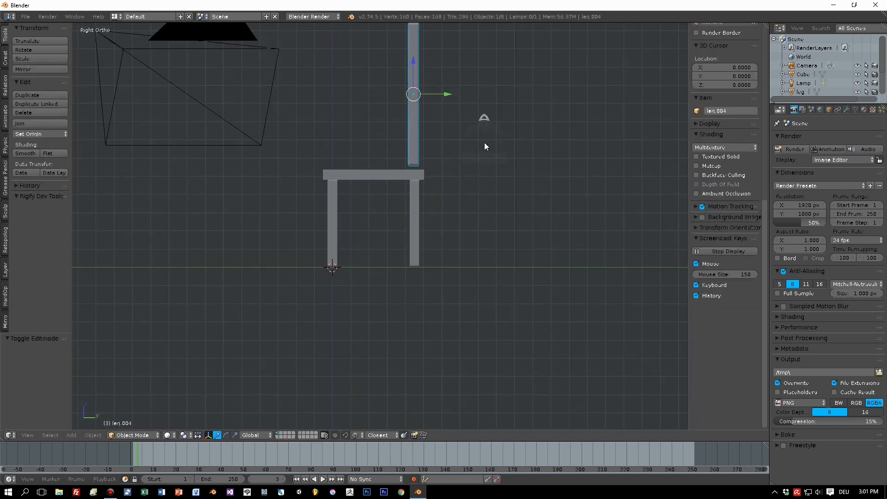
key("Tab")
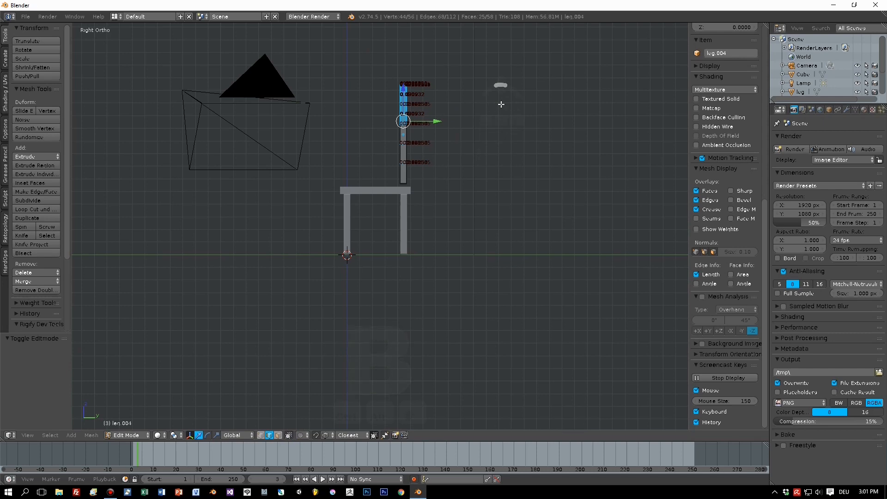
key("r")
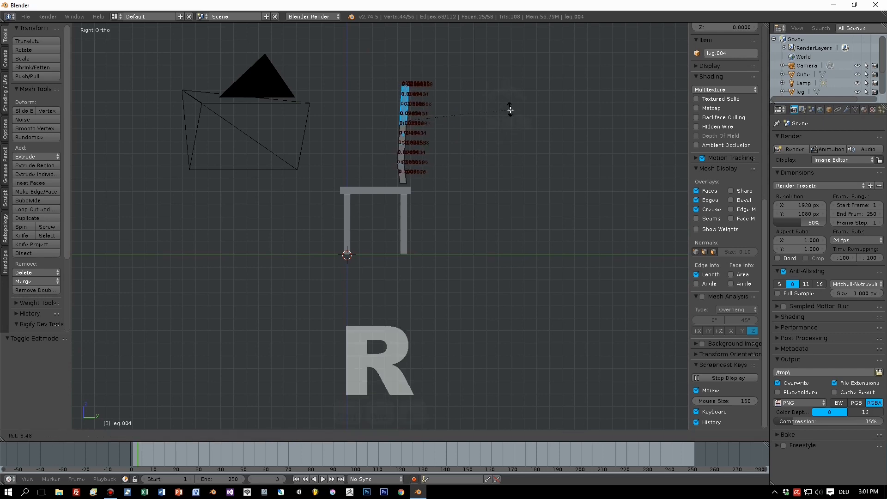
mouse_move(442, 119)
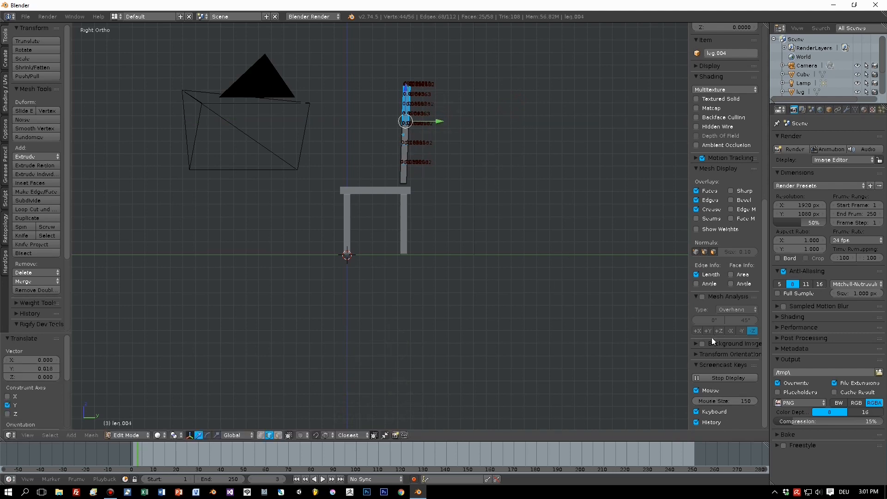
left_click(696, 273)
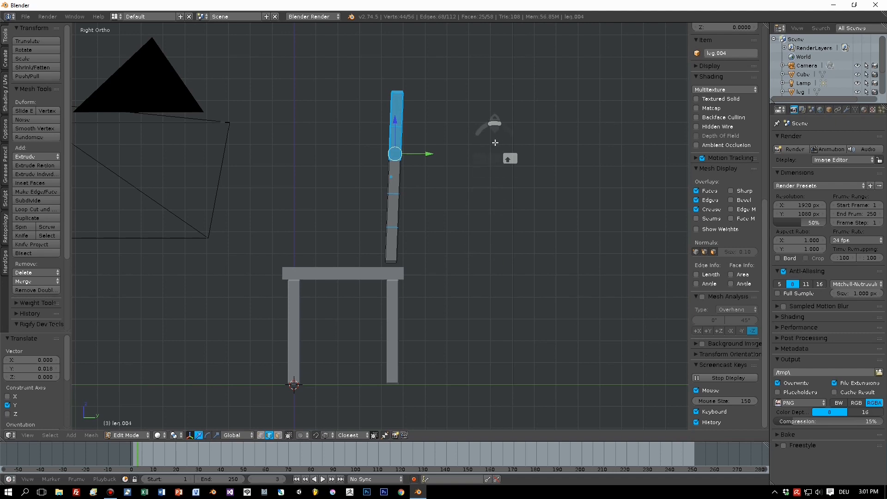
key("r")
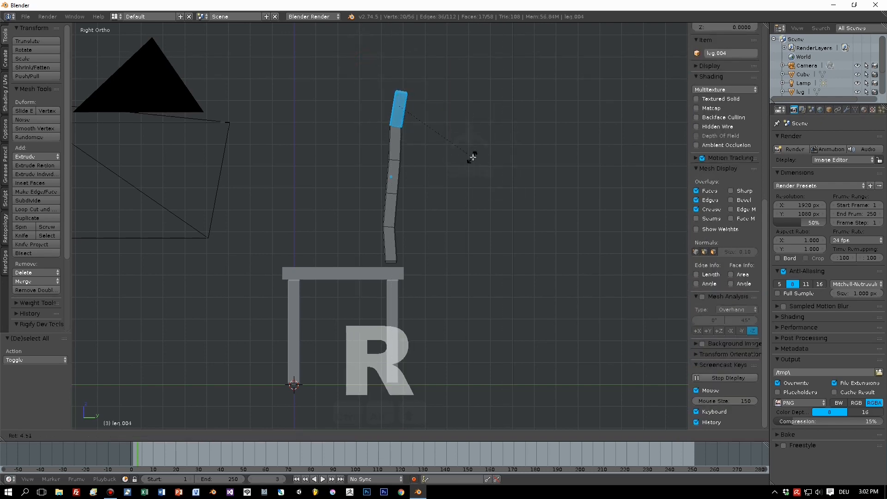
mouse_move(437, 107)
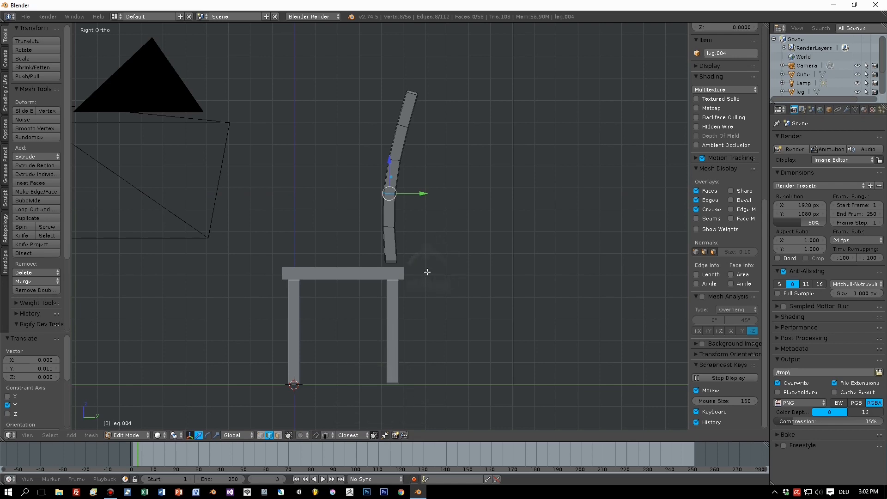
key("Tab")
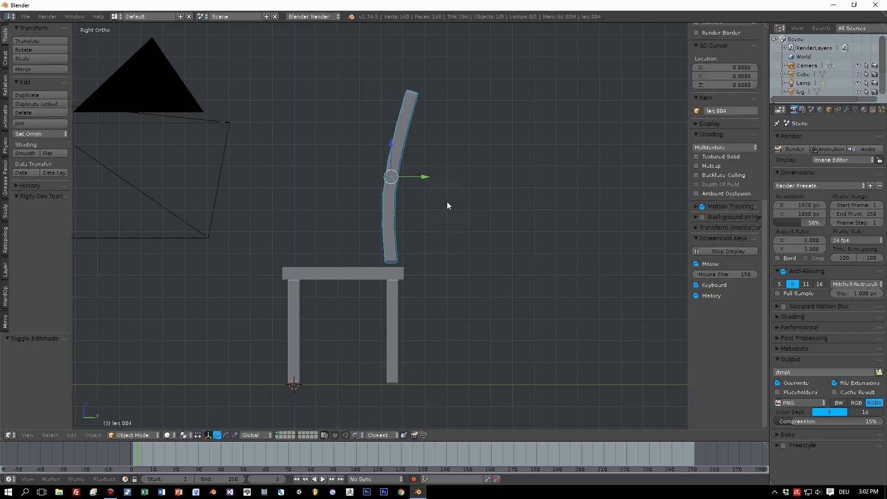
Step: Duplicate the bent backrest post to the other back corner, viewed from the front
key("r")
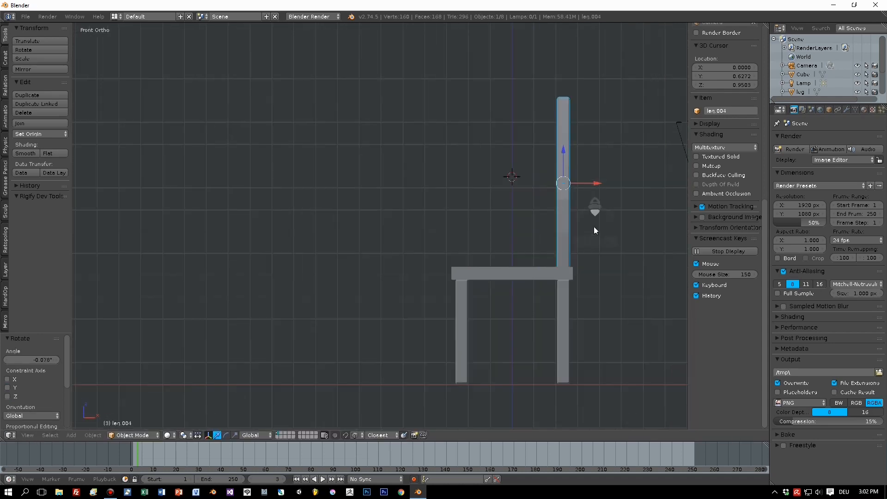
key("d")
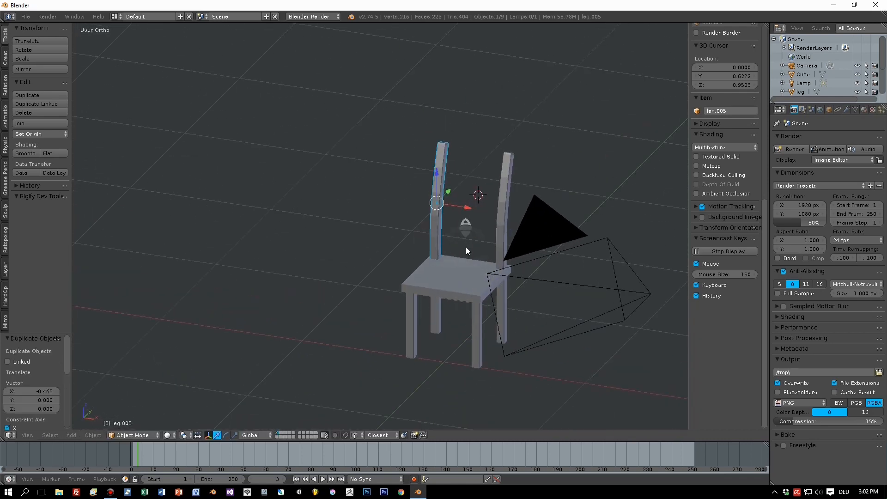
scroll("down", 3)
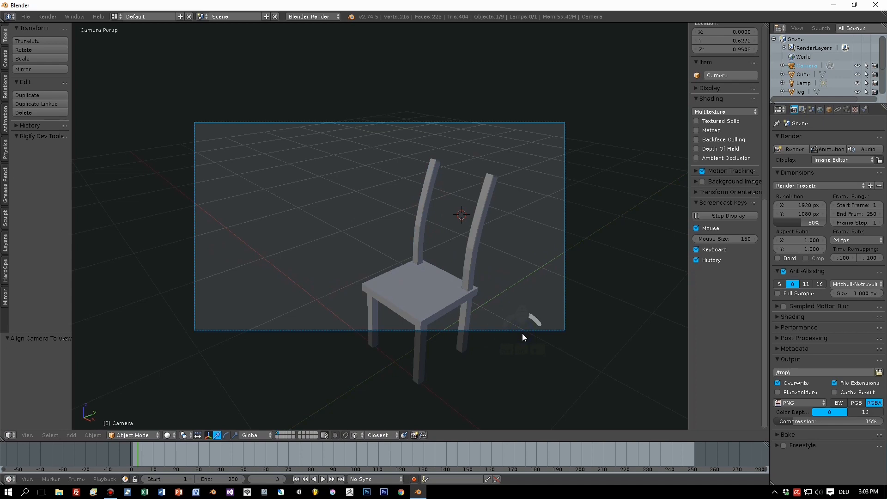
Step: Add a cube near the post tops, flatten it and stretch it to reach both posts
key("g")
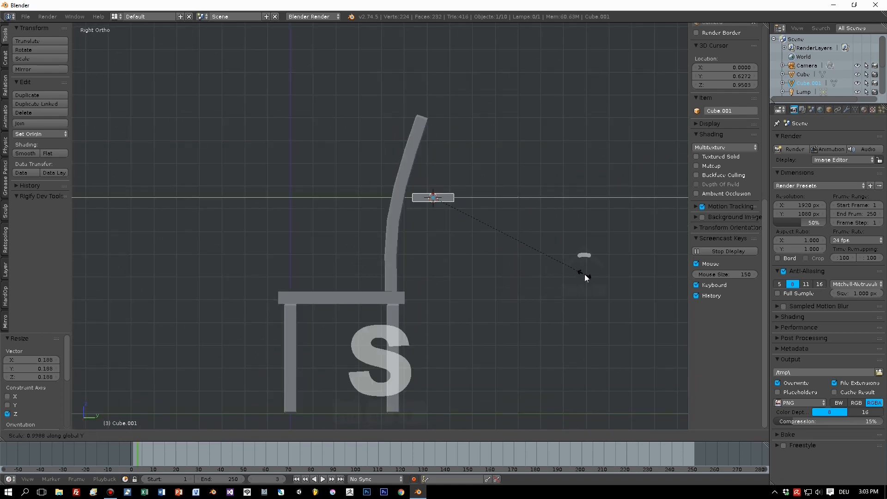
mouse_move(432, 212)
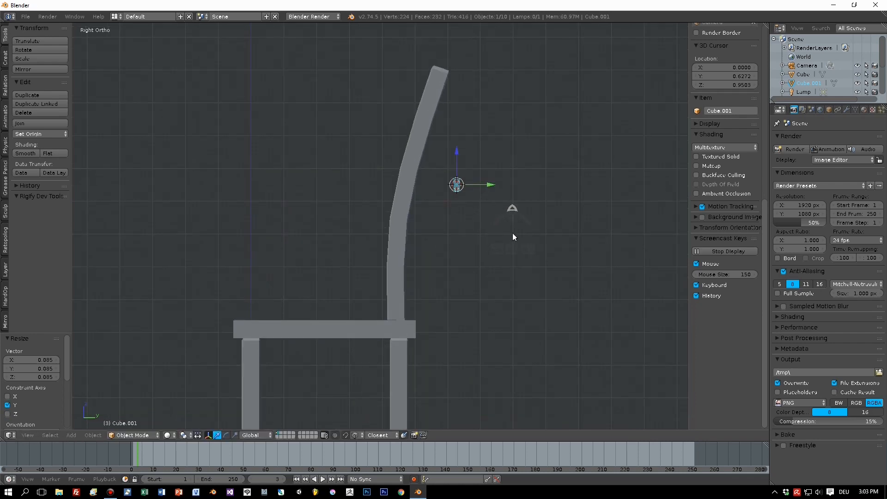
key("s")
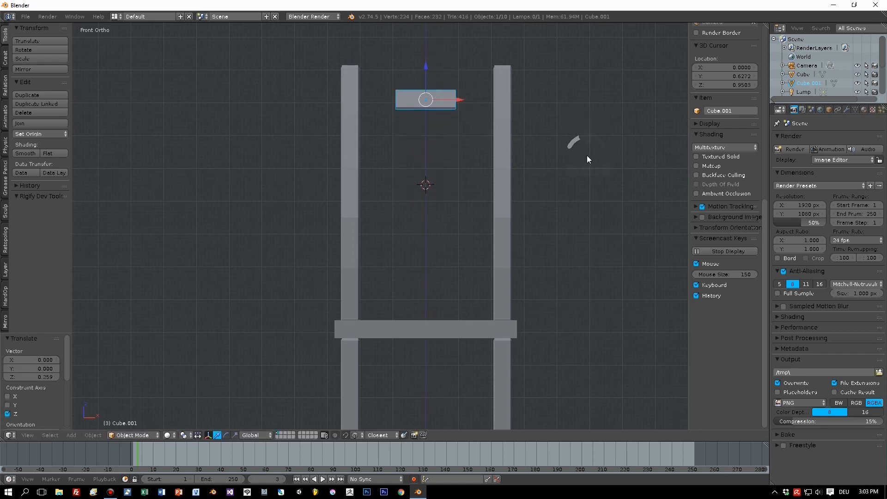
key("s")
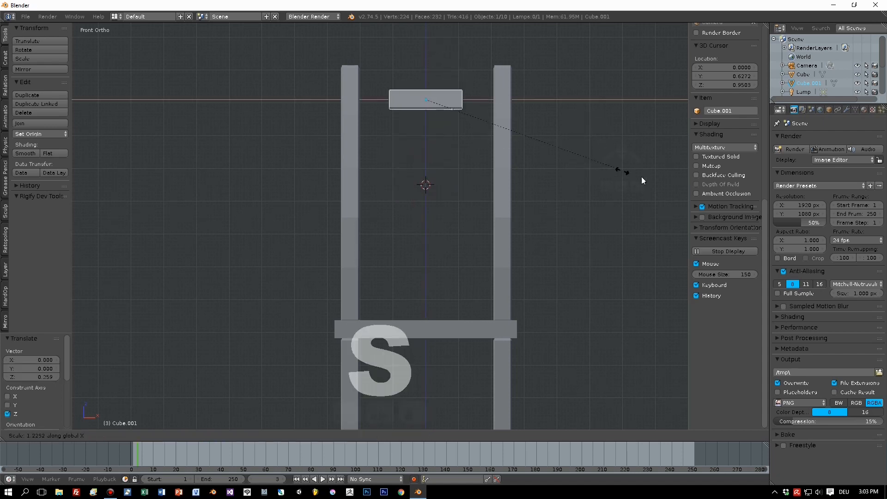
mouse_move(165, 218)
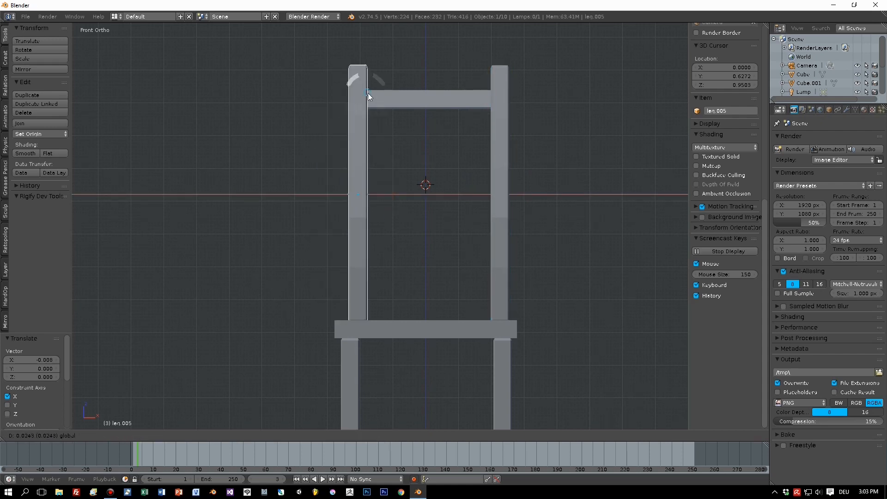
mouse_move(363, 103)
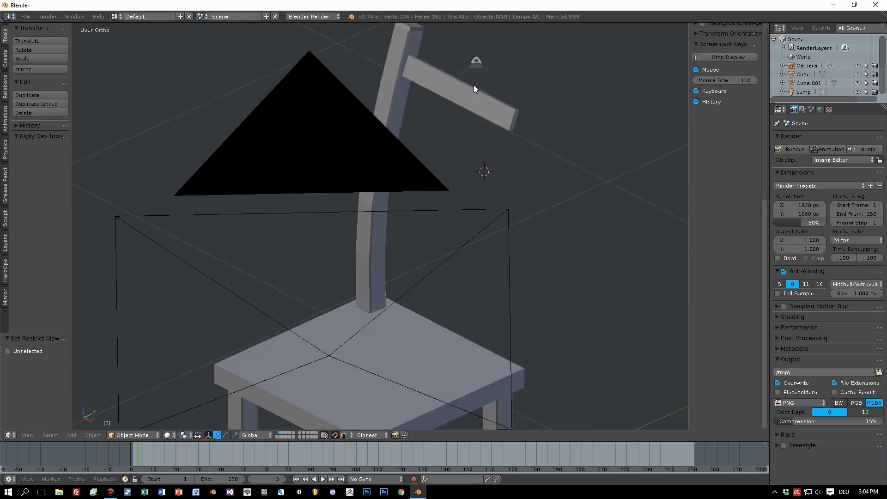
Step: Add an edge loop to curve the slat, then duplicate it and move the copy down
key("Tab")
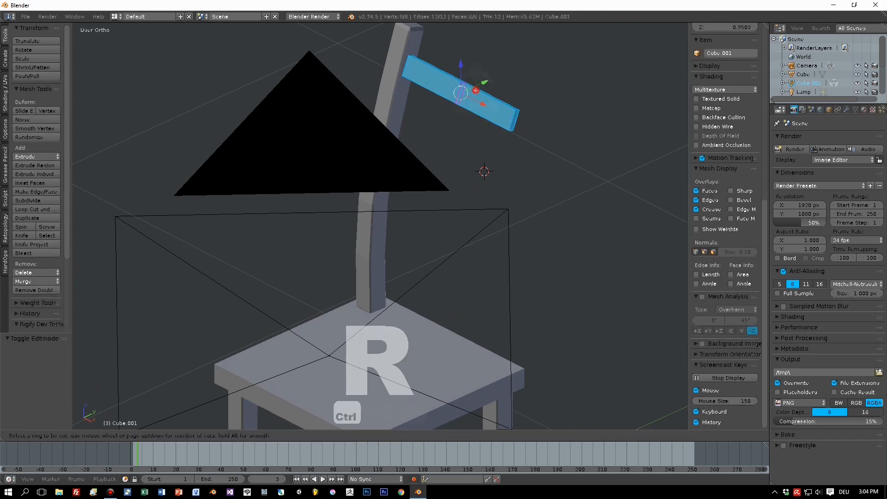
left_click(458, 90)
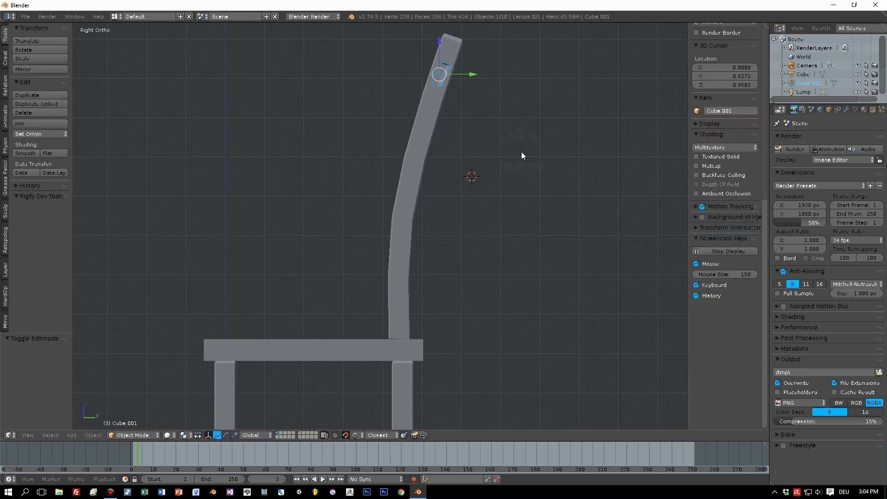
key("d")
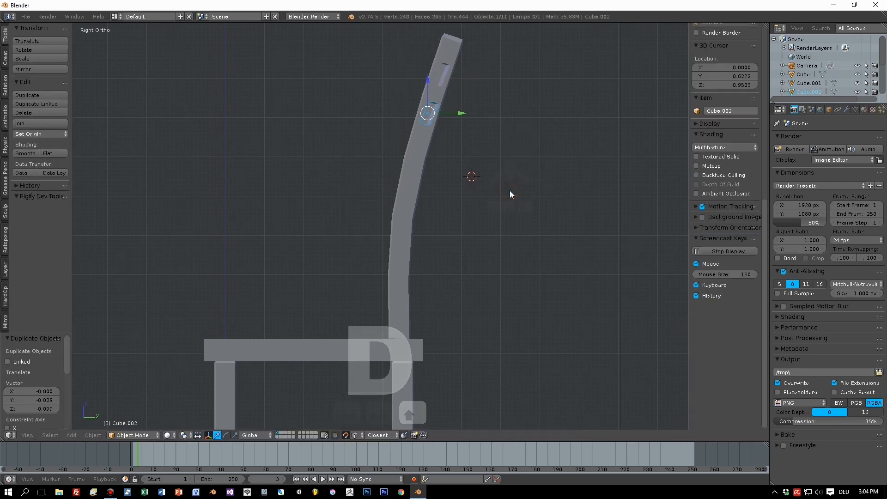
key("r")
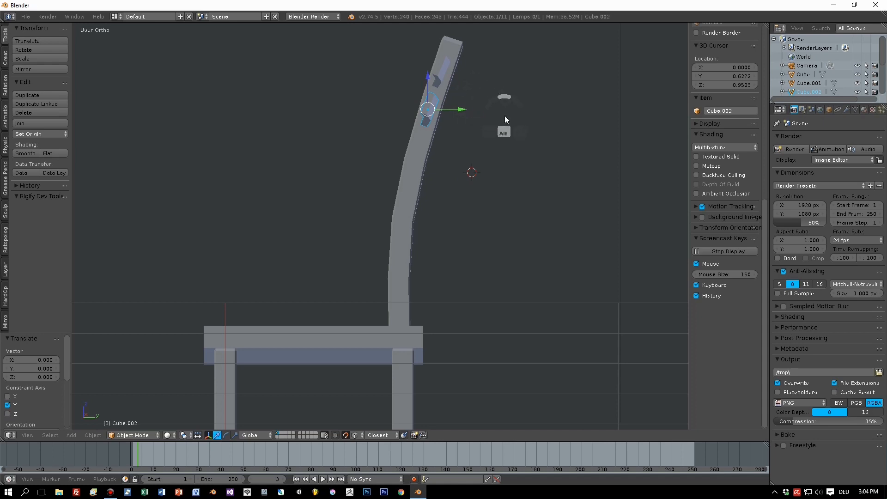
Step: Tilt the second slat to the posts' curve and place a third slat below it
key("r")
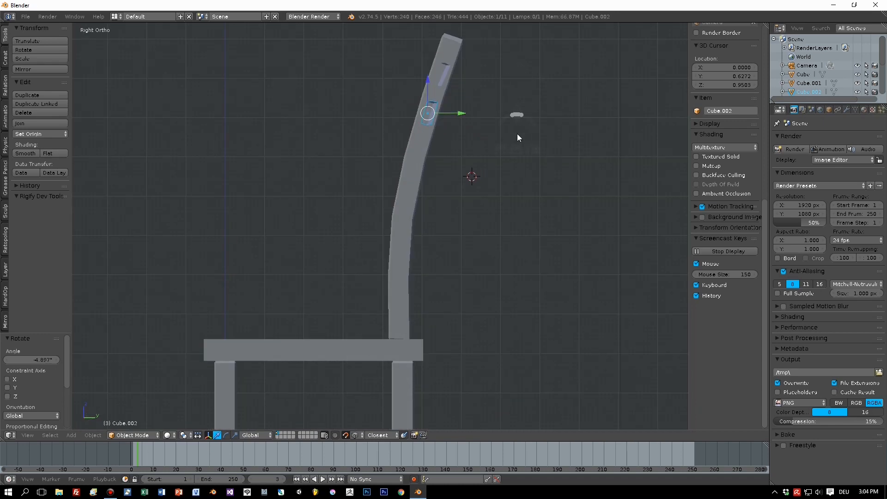
key("r")
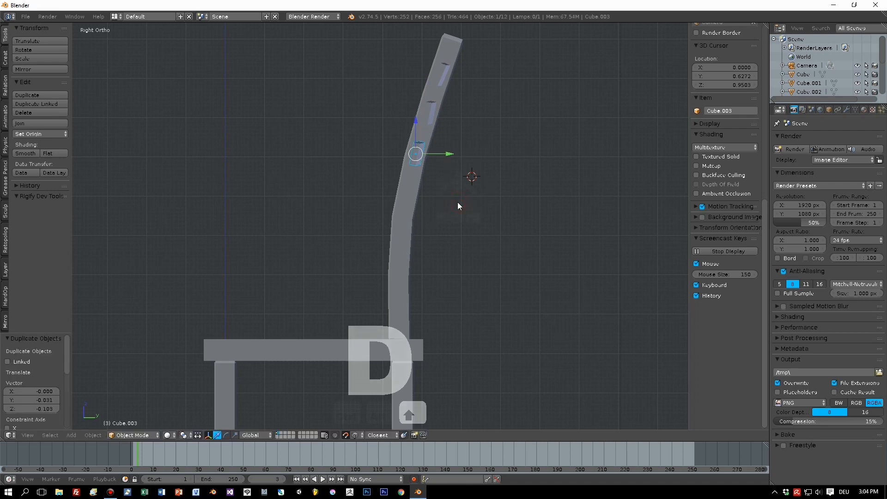
key("r")
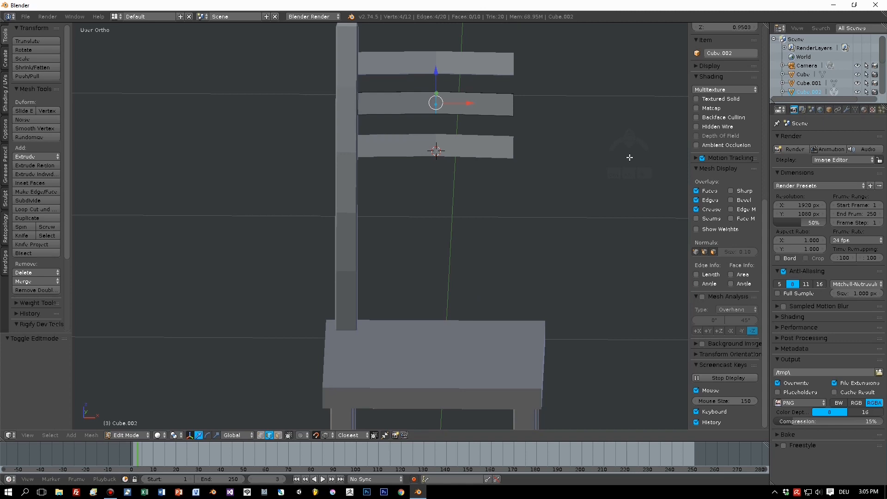
Step: Unhide all chair parts, return to Object Mode and pick a part in the Outliner
key("alt+h")
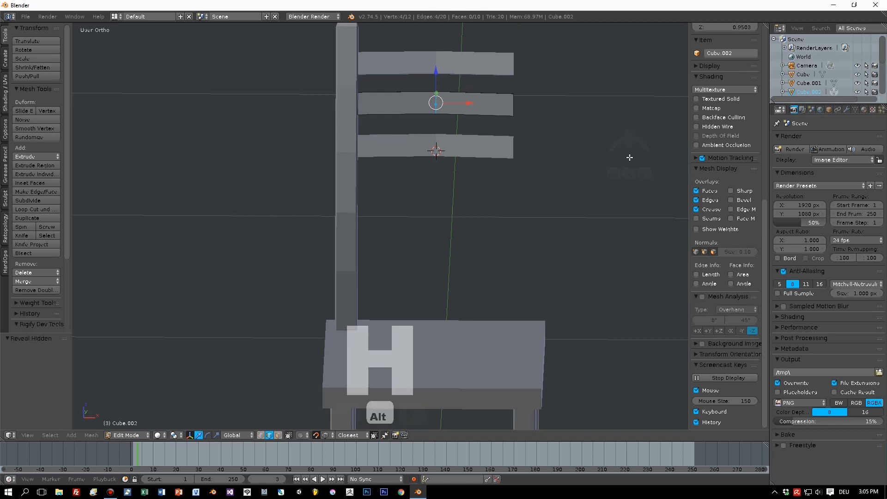
key("Tab")
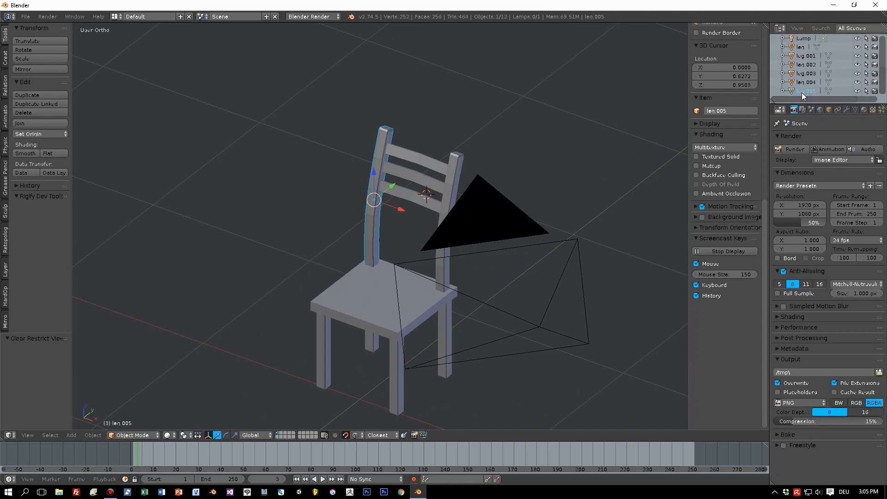
left_click(808, 92)
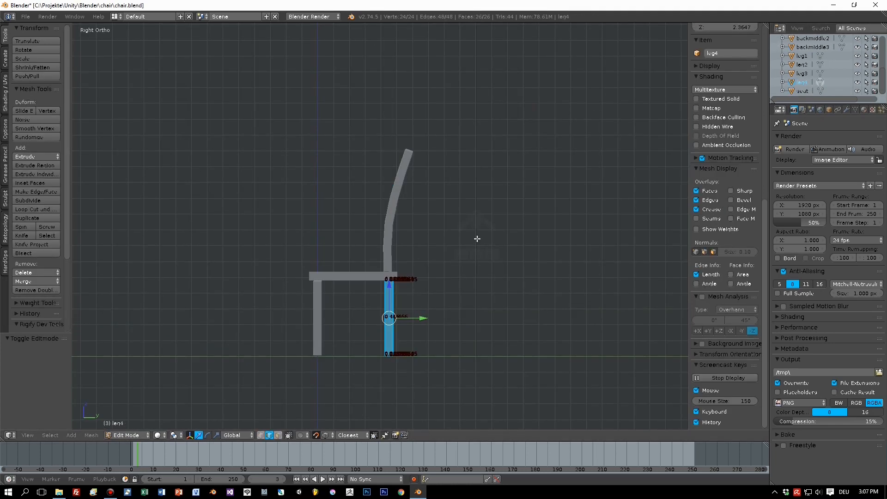
Step: Leave the leg's edit mode and add a Plain Axes empty beneath the chair
key("Tab")
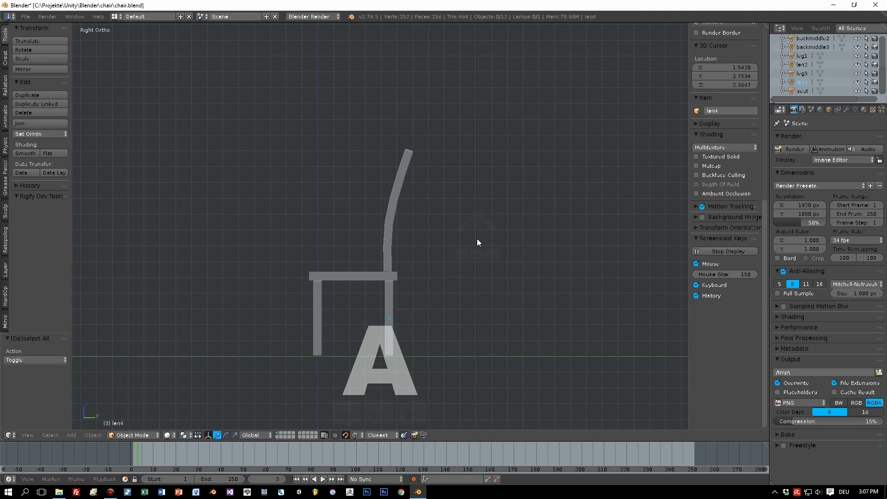
key("a")
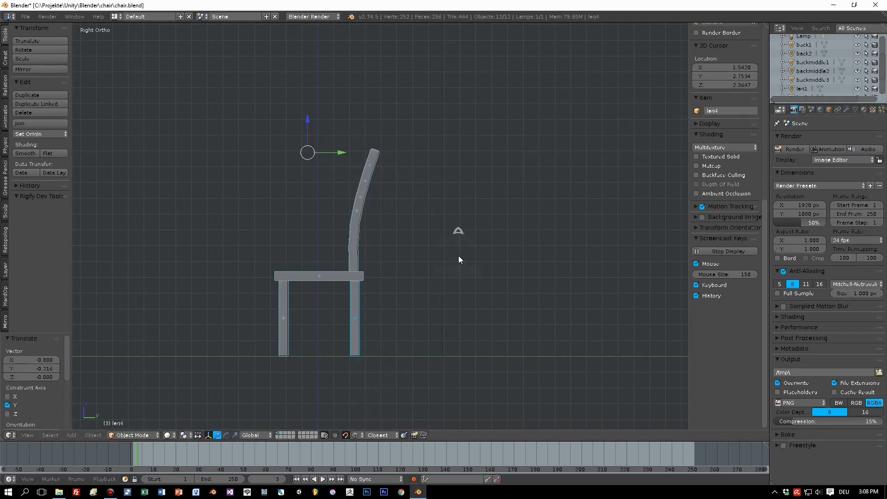
key("shift+a")
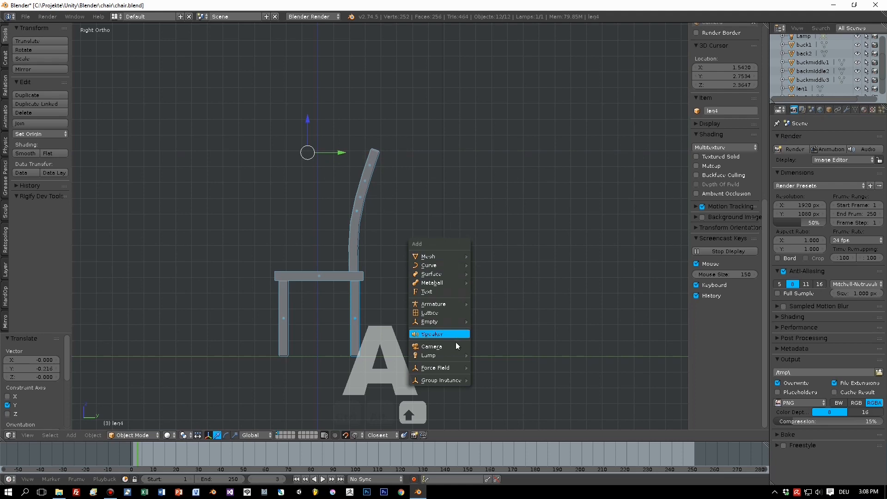
left_click(430, 322)
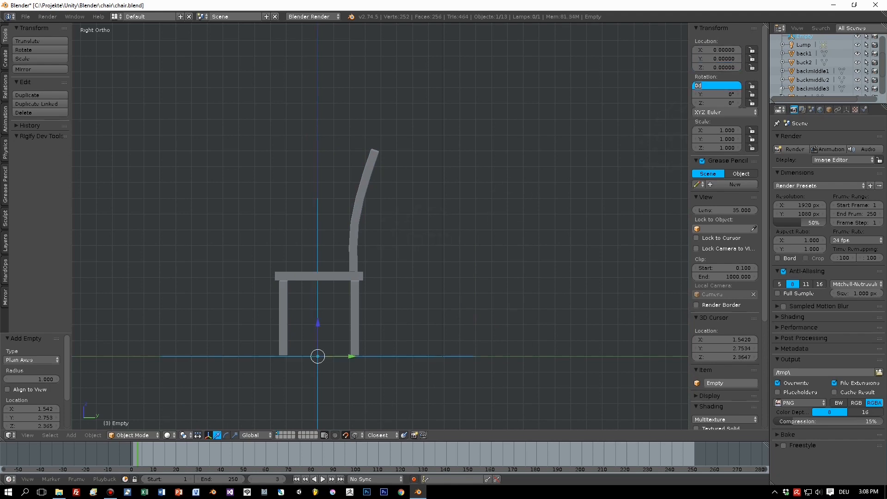
mouse_move(502, 215)
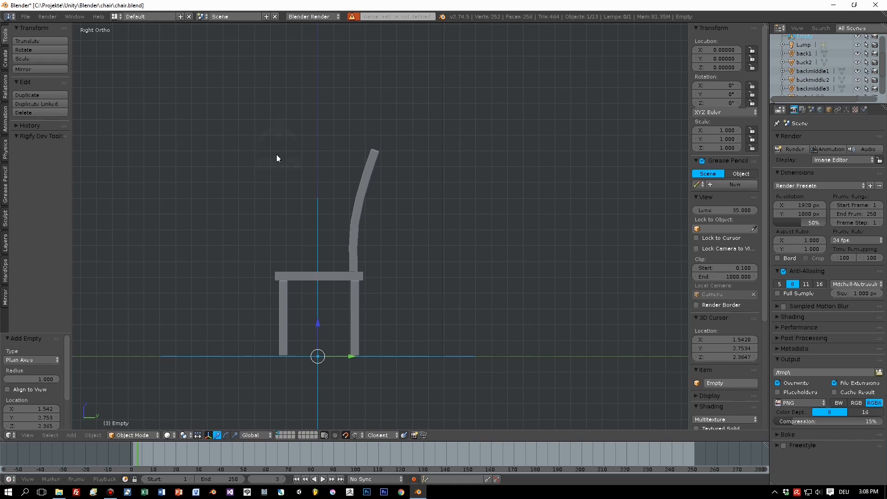
mouse_move(324, 282)
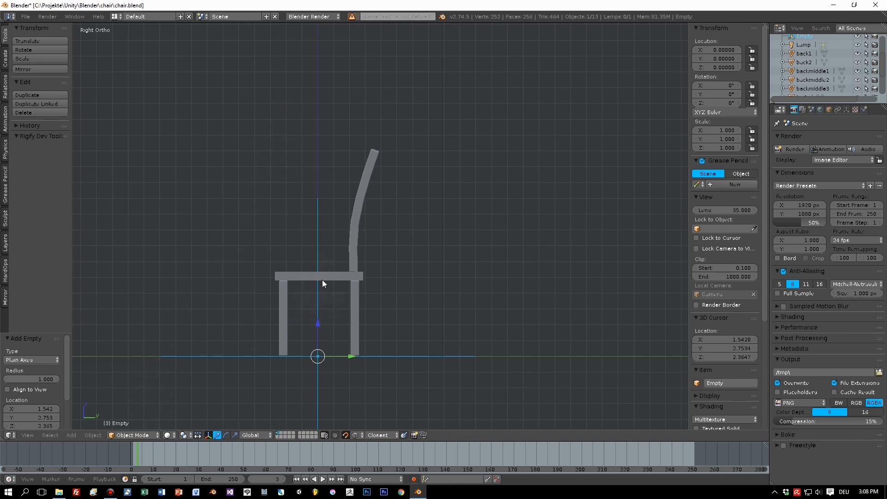
left_click(318, 275)
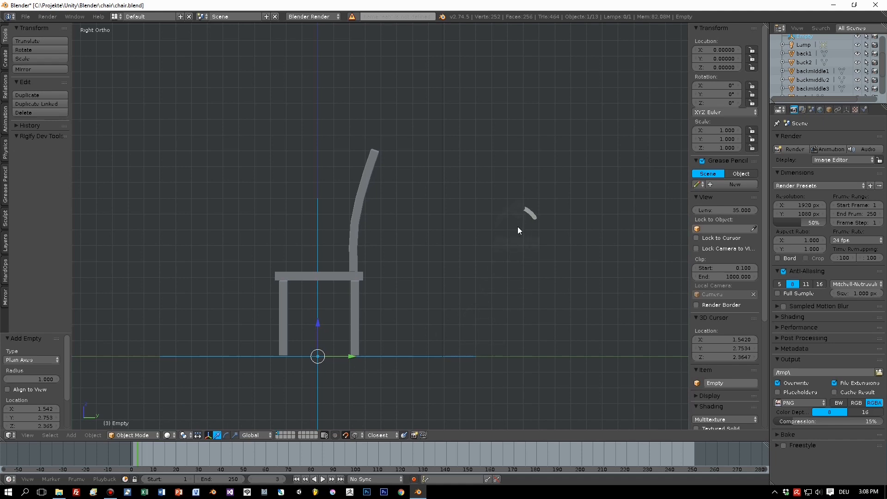
Step: Parent all chair parts to the empty with Object (Keep Transform)
key("a")
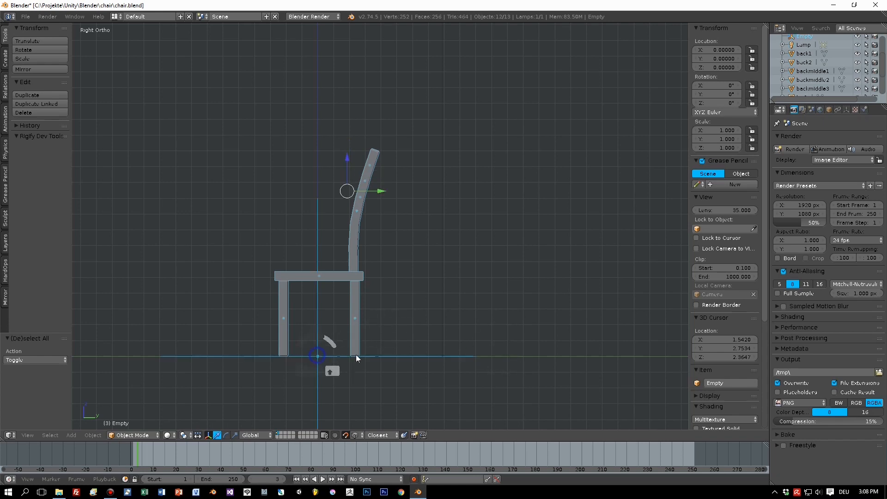
key("ctrl+p")
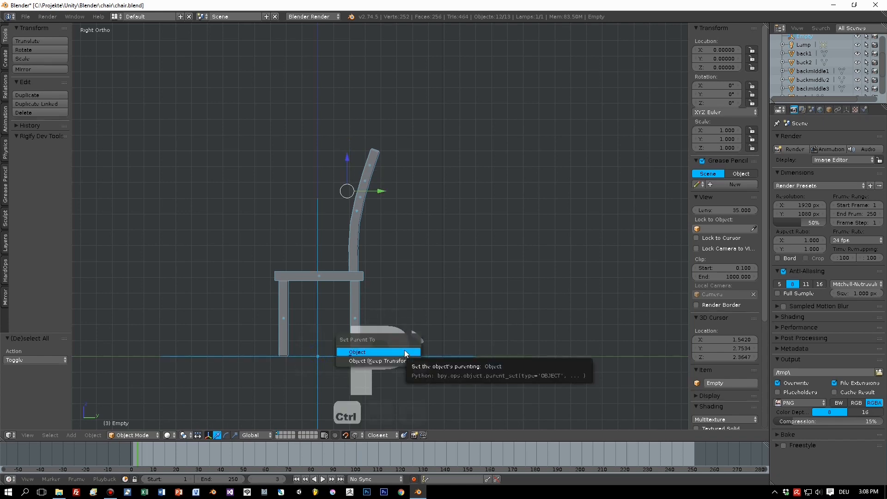
mouse_move(396, 362)
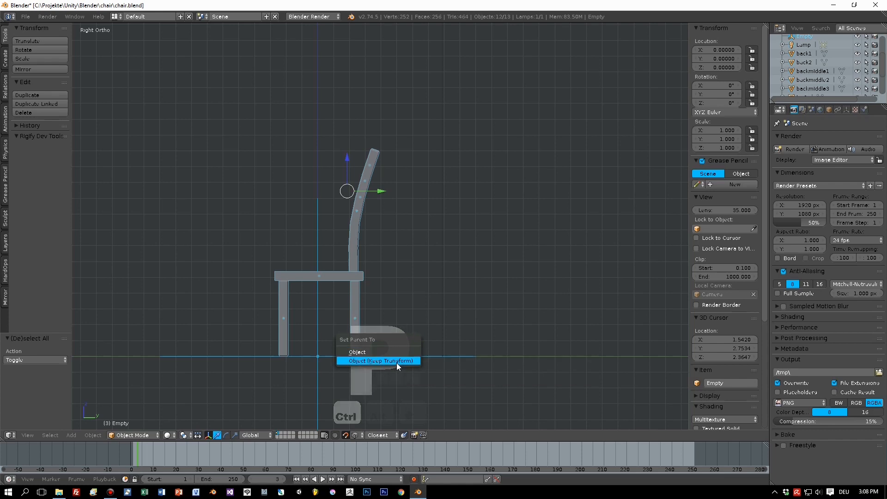
mouse_move(378, 361)
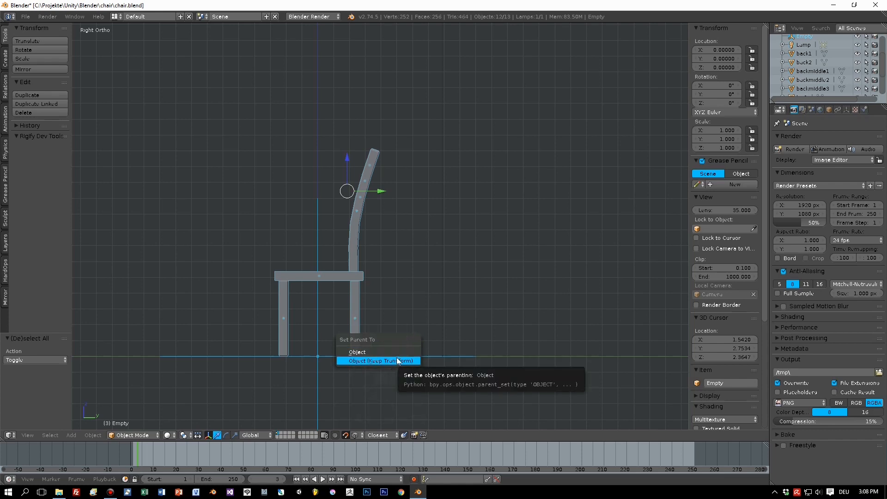
left_click(378, 360)
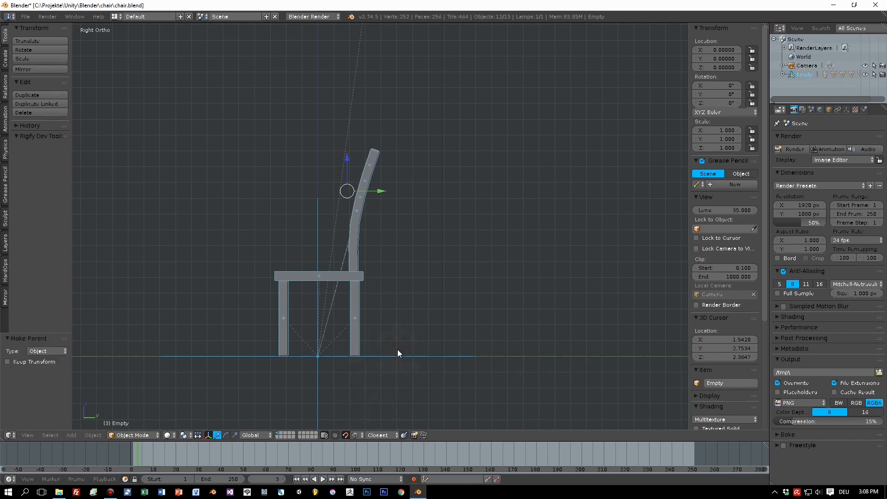